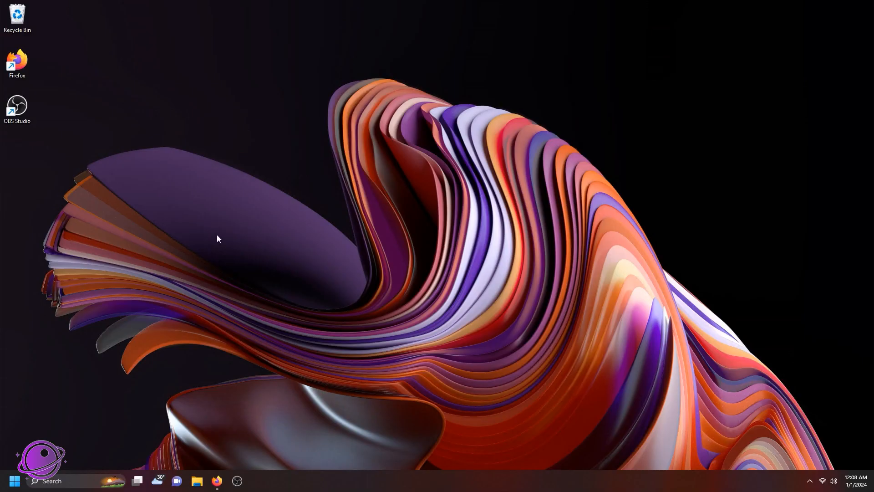
Open Firefox on firecapture.de and scroll down to the FC v2.7.14 Windows download.
click(216, 481)
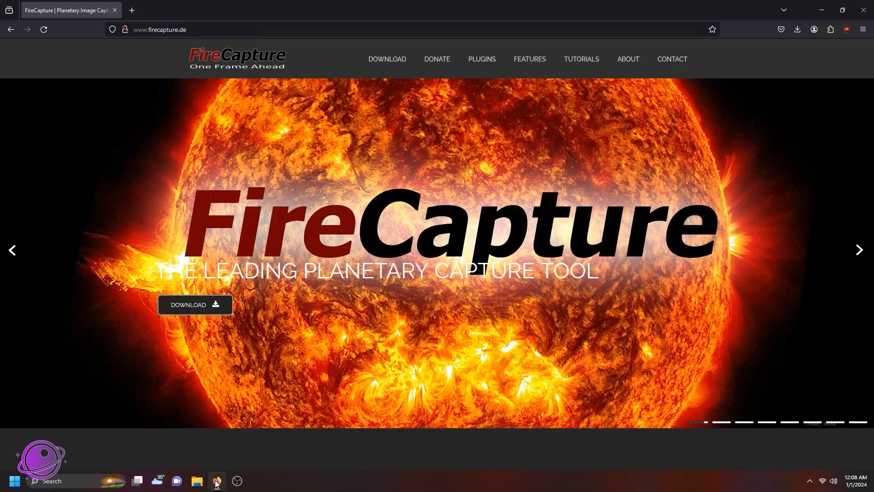
click(216, 481)
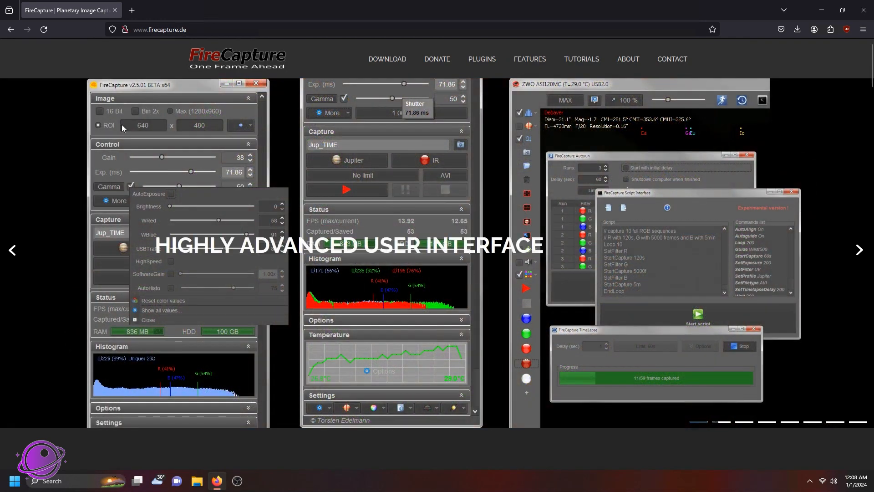
scroll(down, 3)
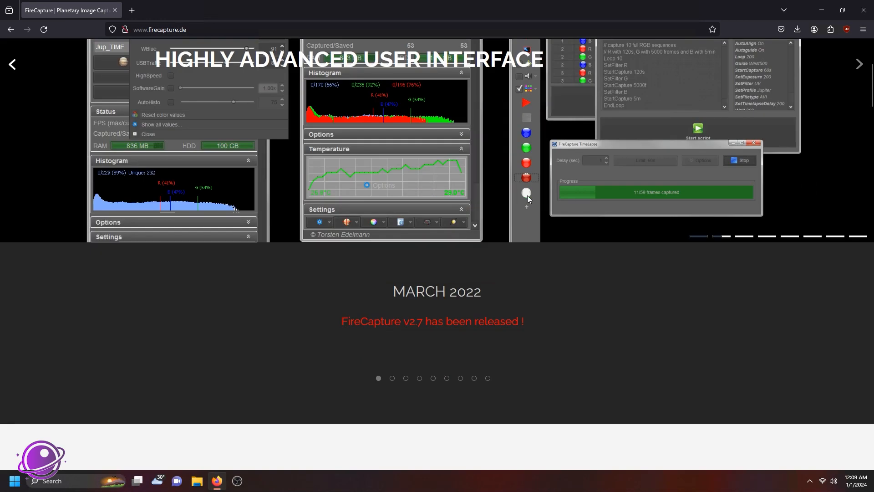
scroll(down, 3)
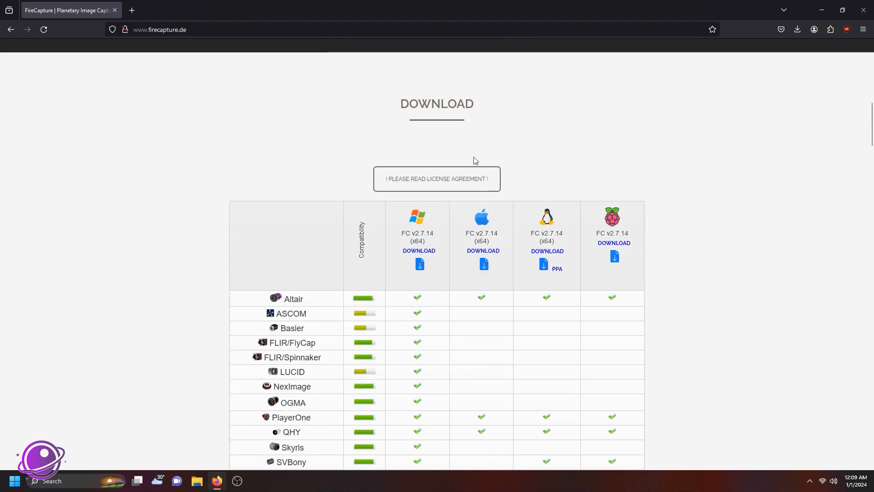
scroll(down, 3)
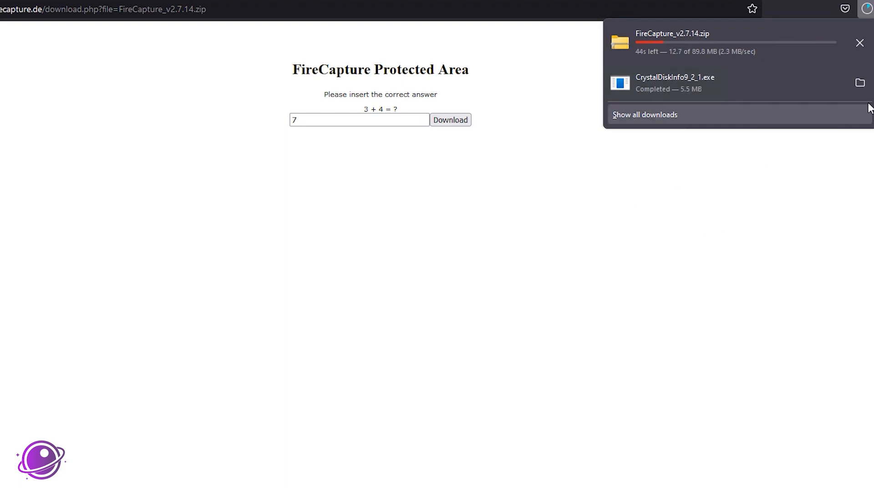
Extract All from the FireCapture v2.7.14 zip, then browse the extracted folder for FireCapture.exe.
right_click(134, 102)
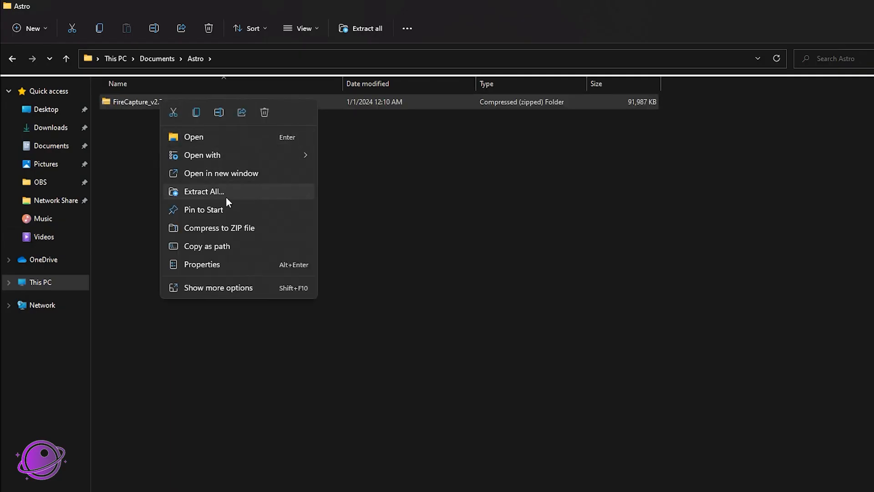
click(218, 287)
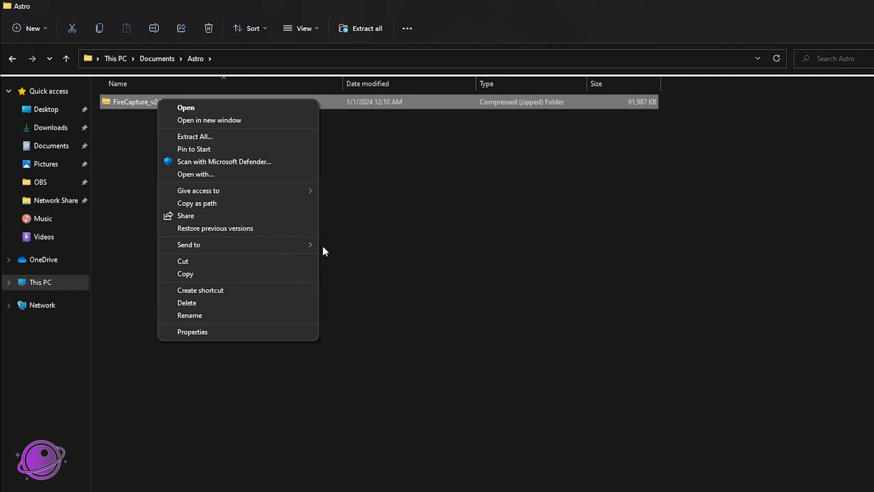
mouse_move(222, 290)
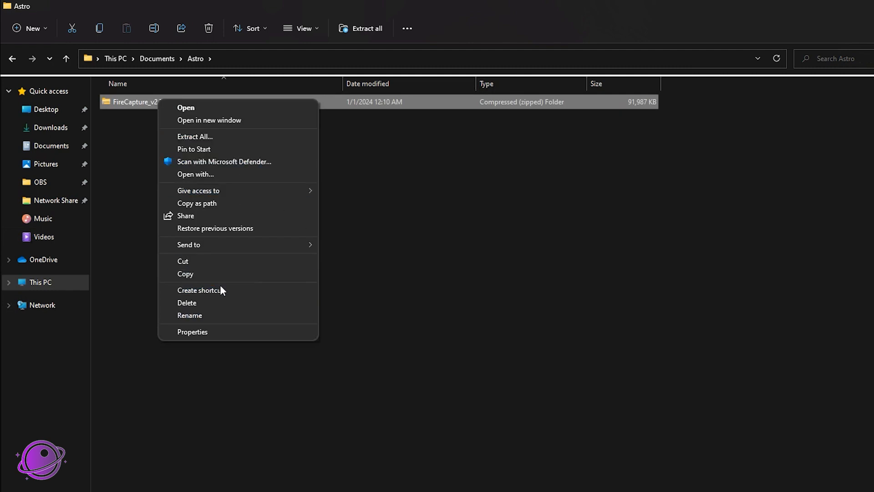
click(194, 137)
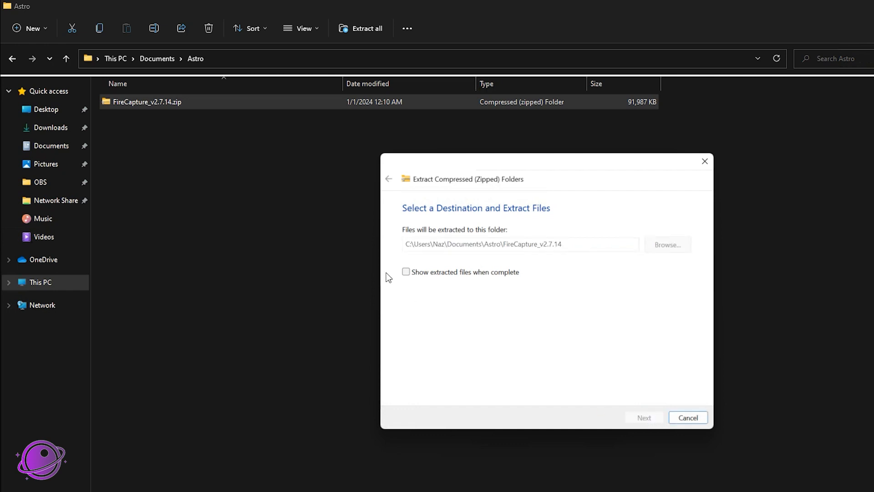
click(643, 418)
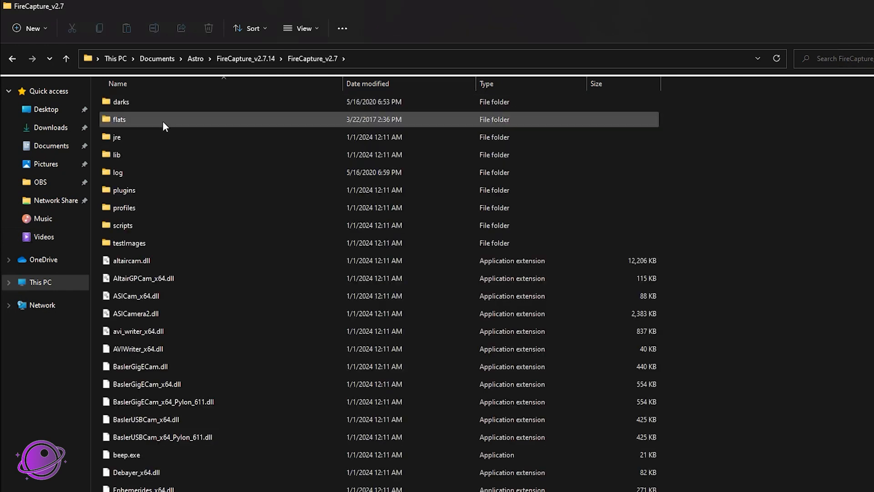
scroll(down, 3)
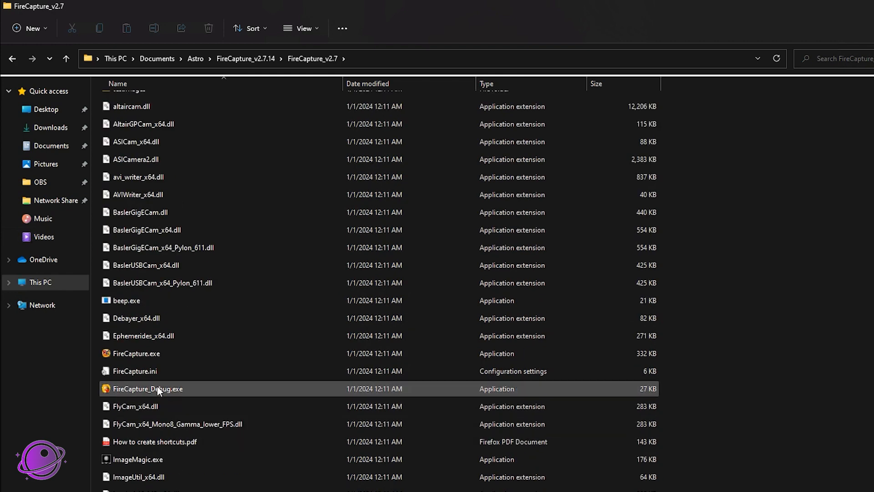
scroll(up, 3)
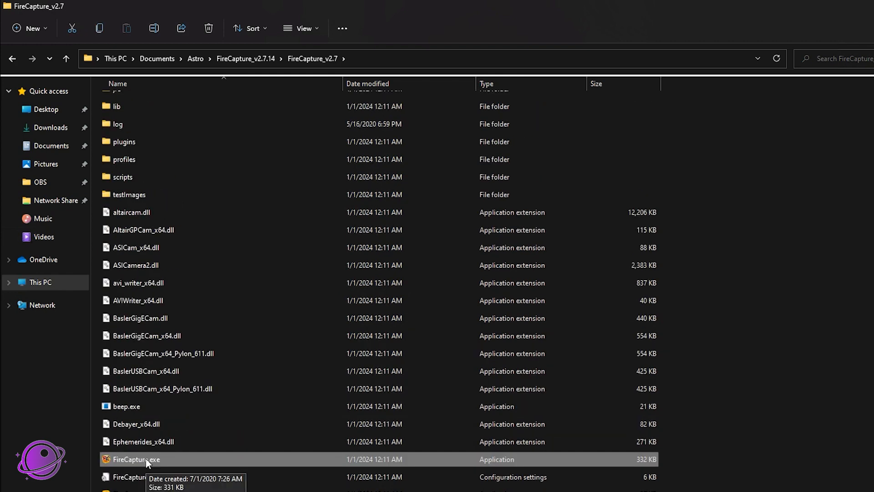
Launch FireCapture.exe, pick the first-time user wizard, and store settings in user $HOME.
double_click(136, 459)
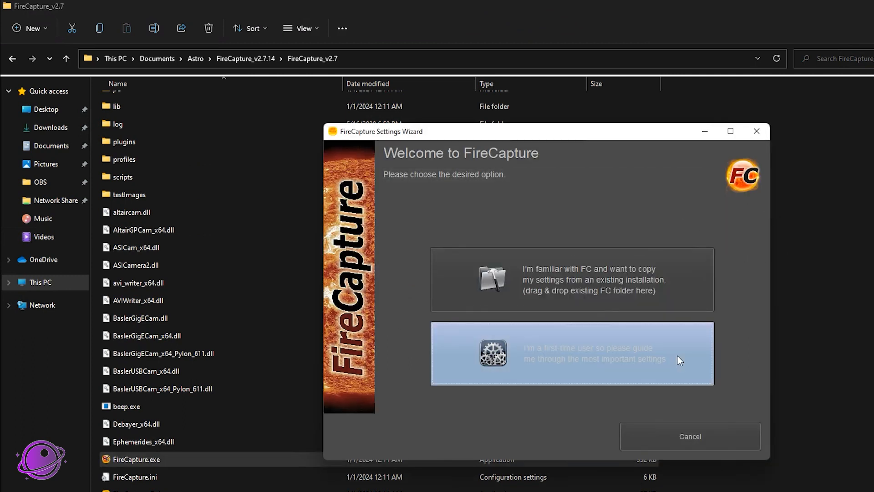
click(571, 353)
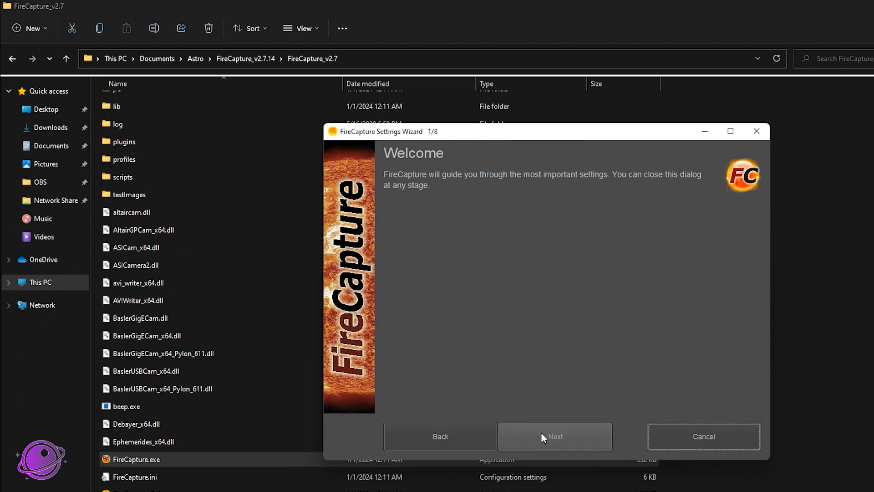
click(554, 436)
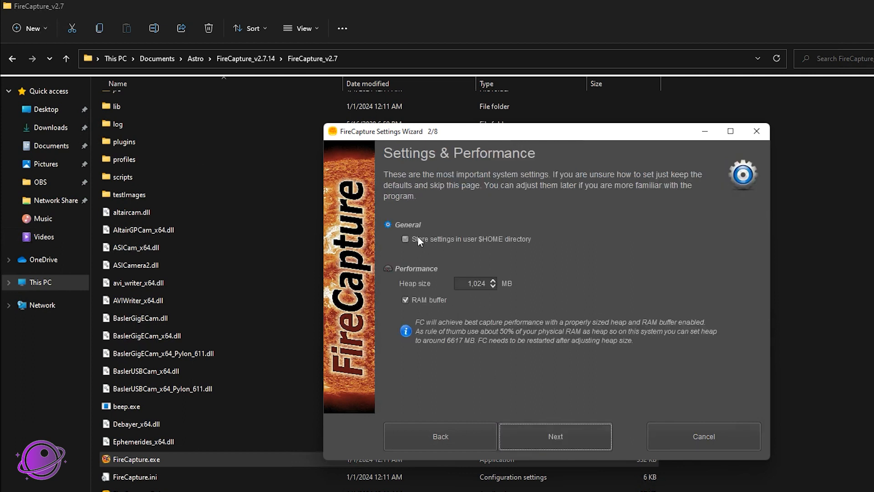
click(405, 238)
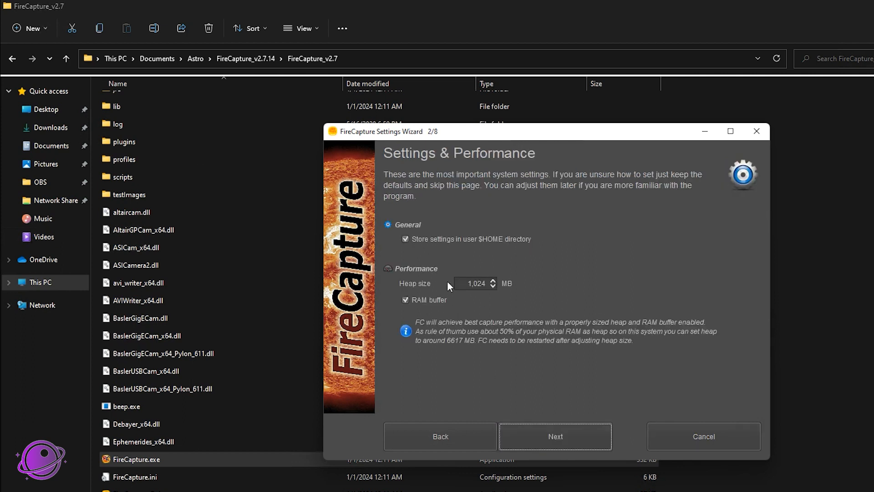
mouse_move(537, 355)
text(8,096)
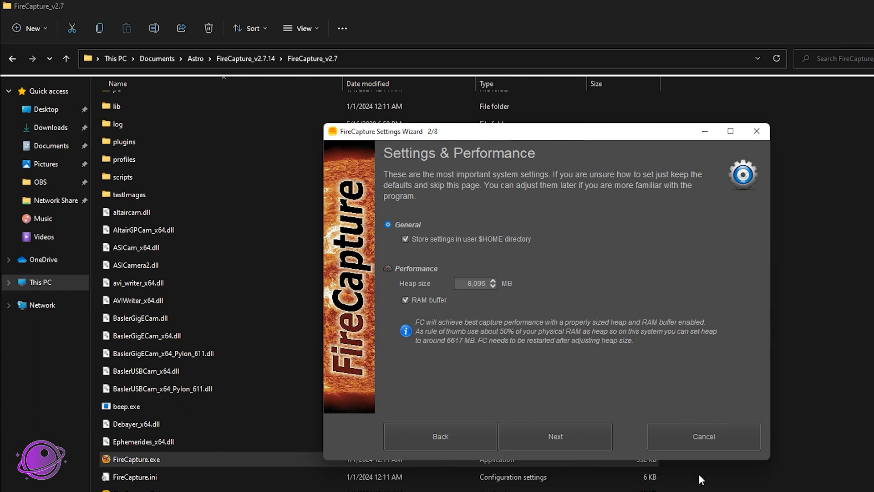
mouse_move(496, 267)
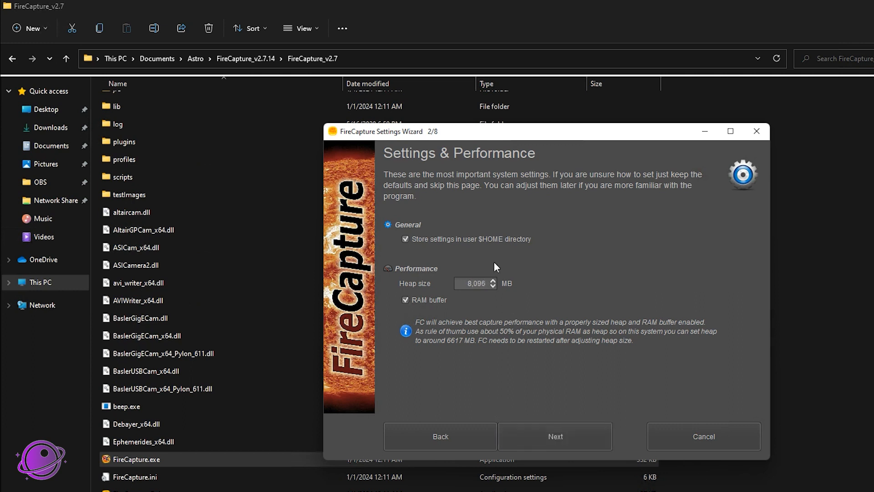
Set the capture root directory to Pictures, keeping automatic subfolder creation ticked.
click(555, 436)
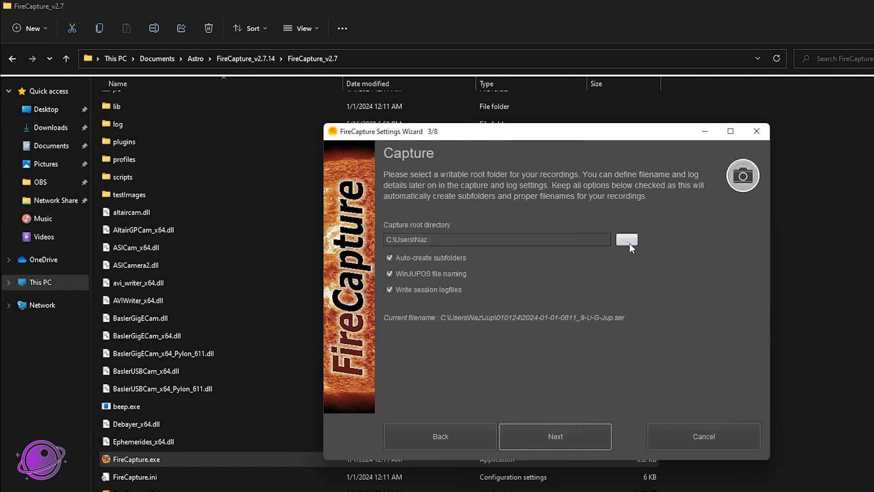
click(626, 240)
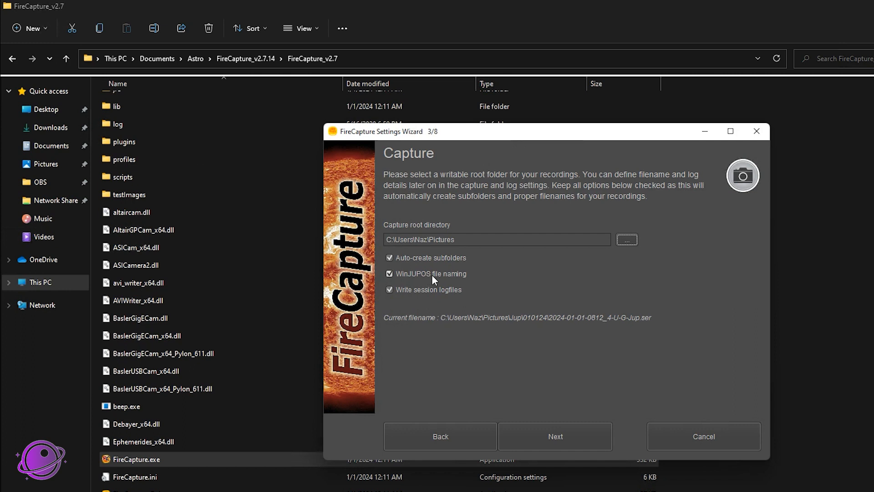
mouse_move(434, 274)
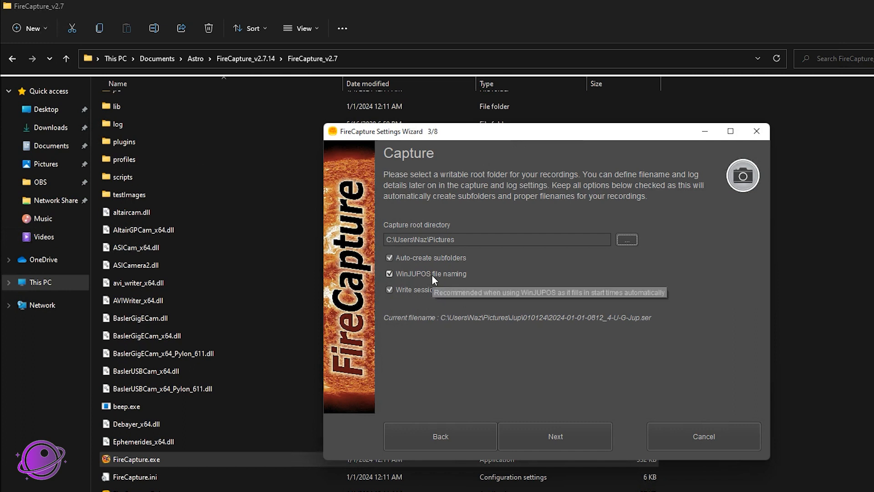
click(390, 257)
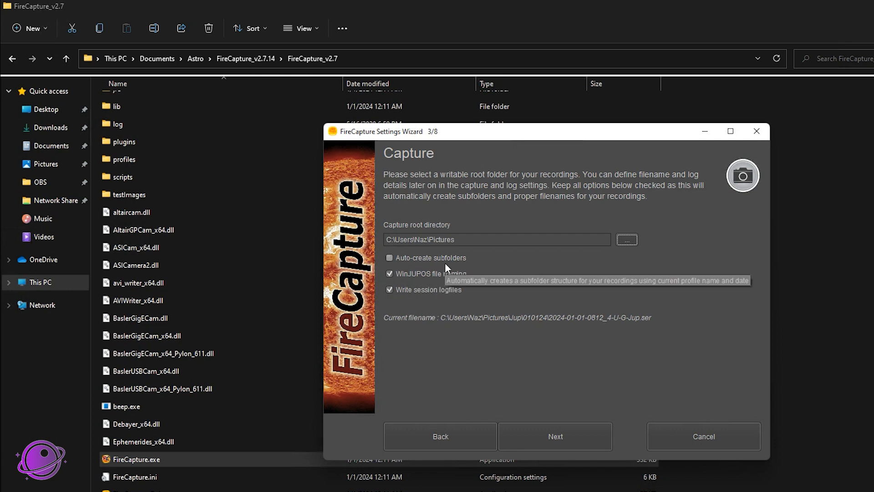
click(389, 258)
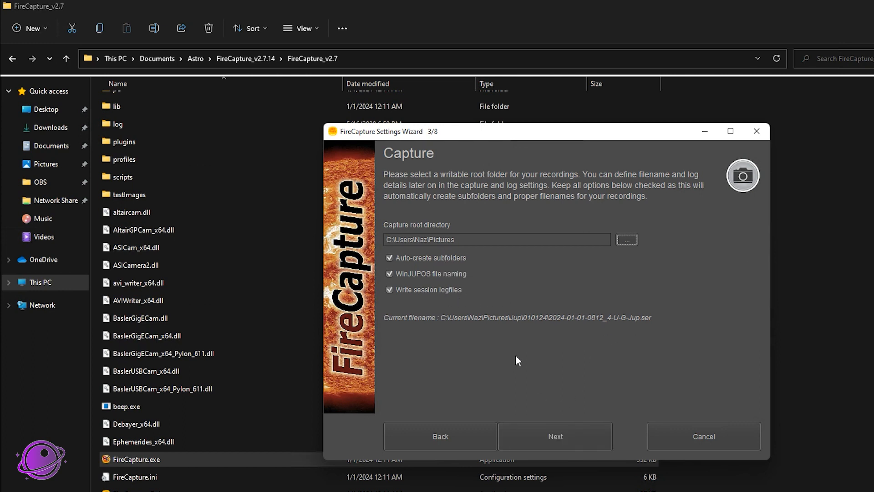
Accept default profiles and filters, reaching the Vertical Toolbar actions page (6/8).
click(556, 437)
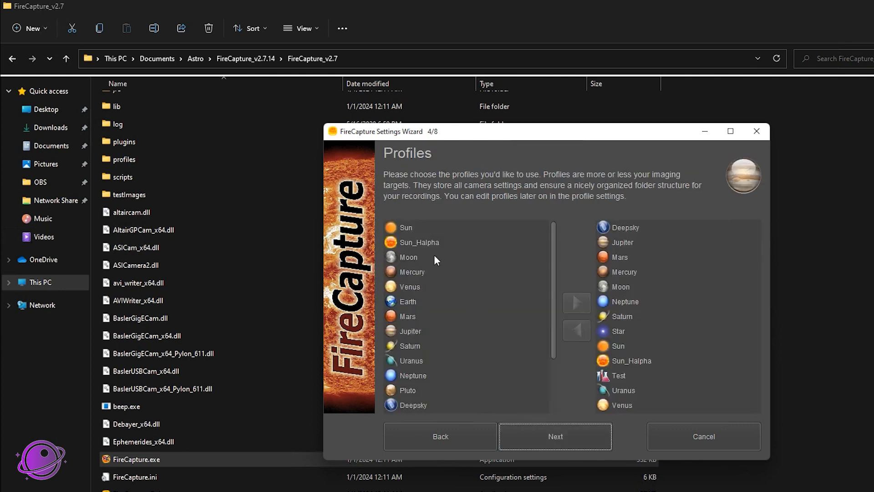
mouse_move(636, 231)
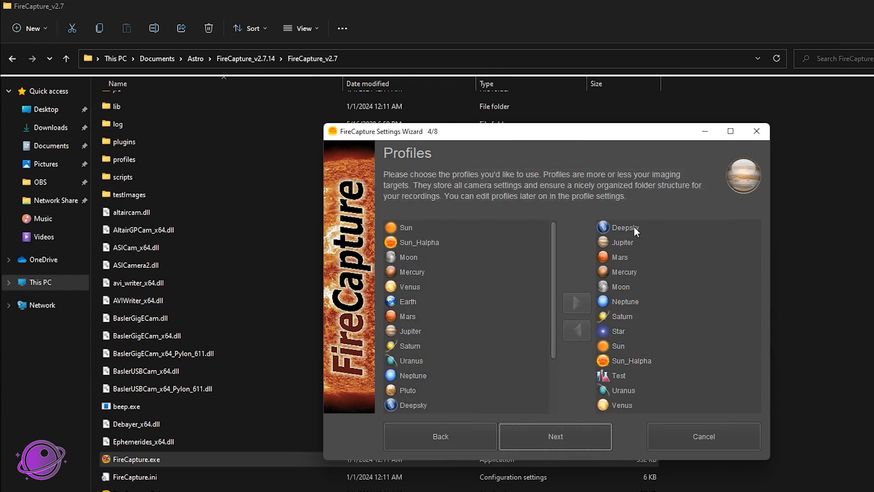
mouse_move(624, 271)
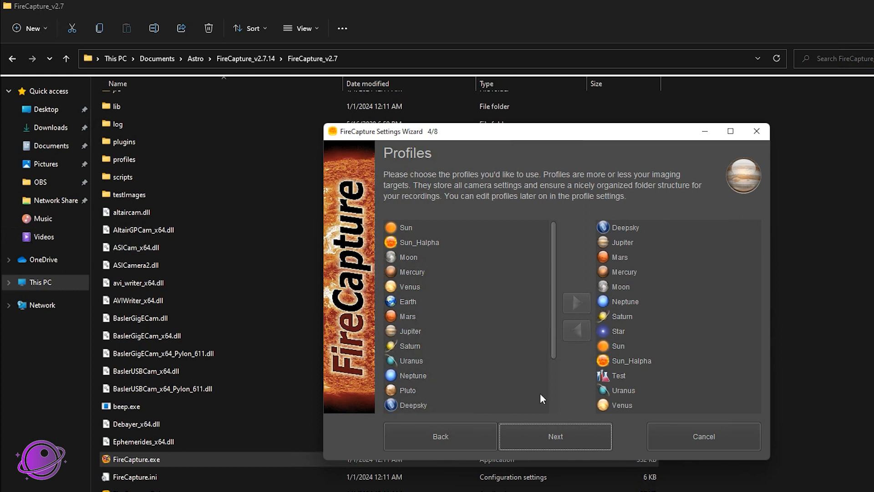
click(554, 436)
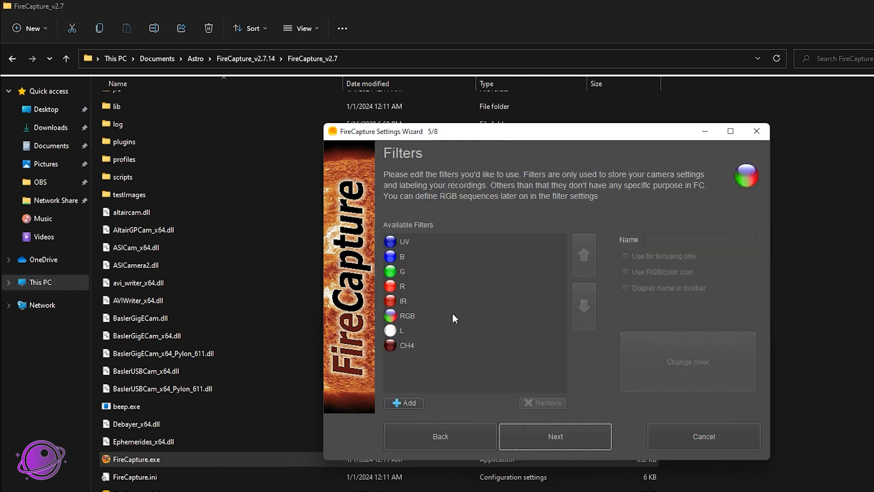
mouse_move(475, 393)
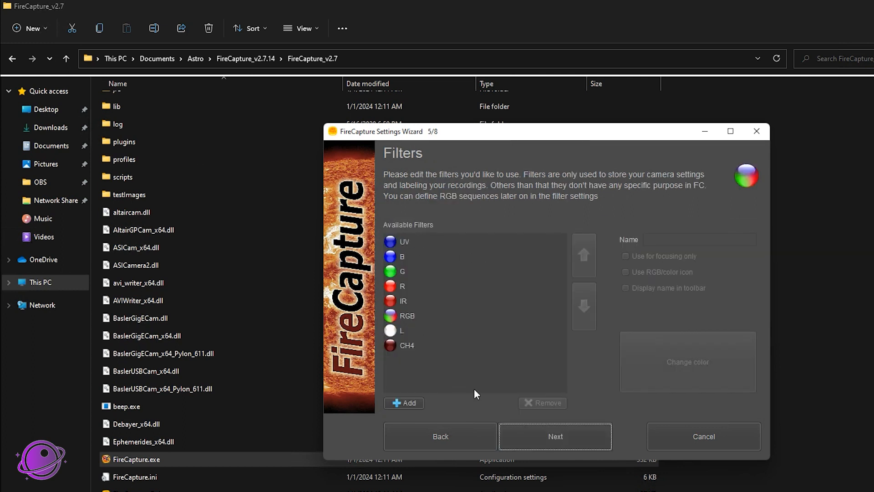
click(554, 436)
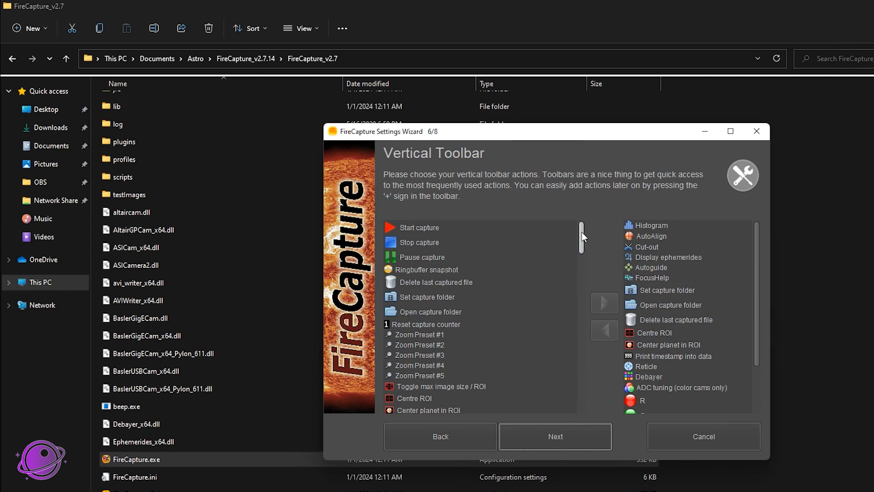
scroll(down, 3)
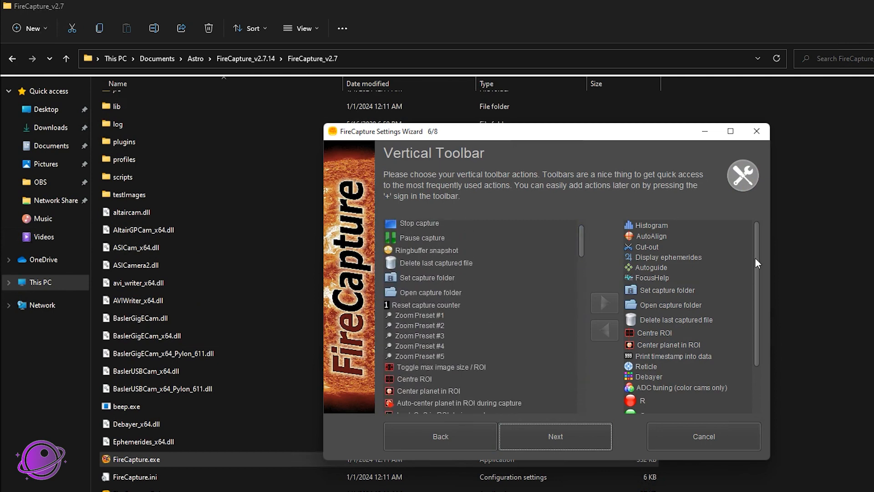
Add Start, Stop and Pause capture to the horizontal toolbar, then Finish the wizard.
click(554, 437)
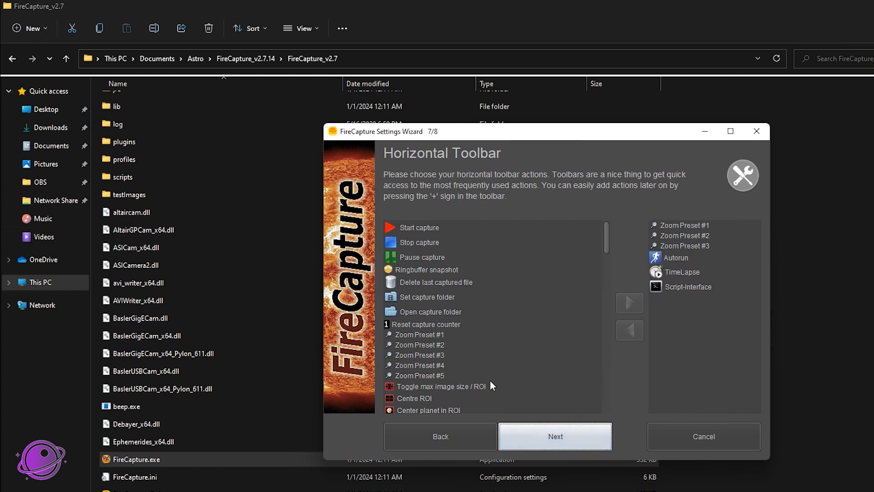
mouse_move(244, 35)
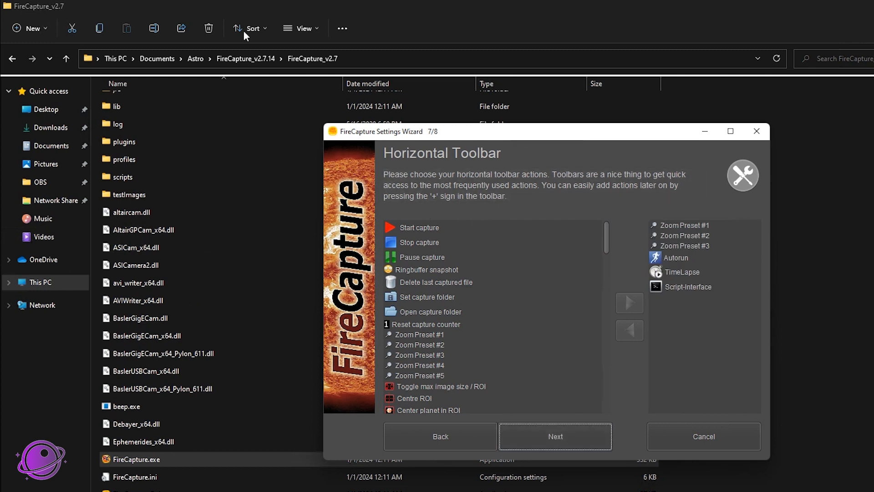
mouse_move(694, 298)
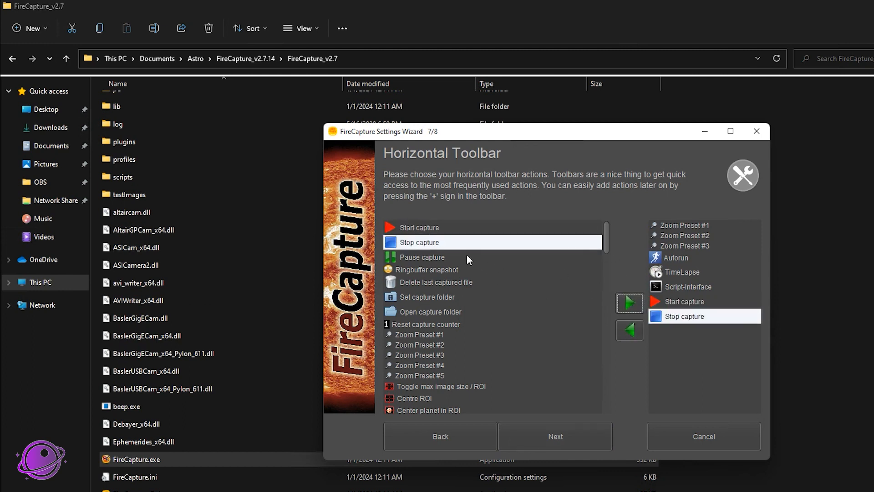
click(422, 257)
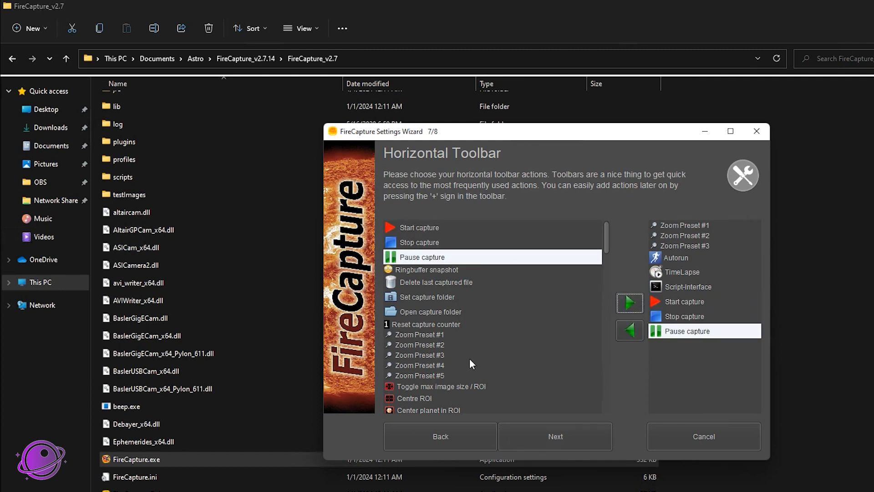
click(554, 437)
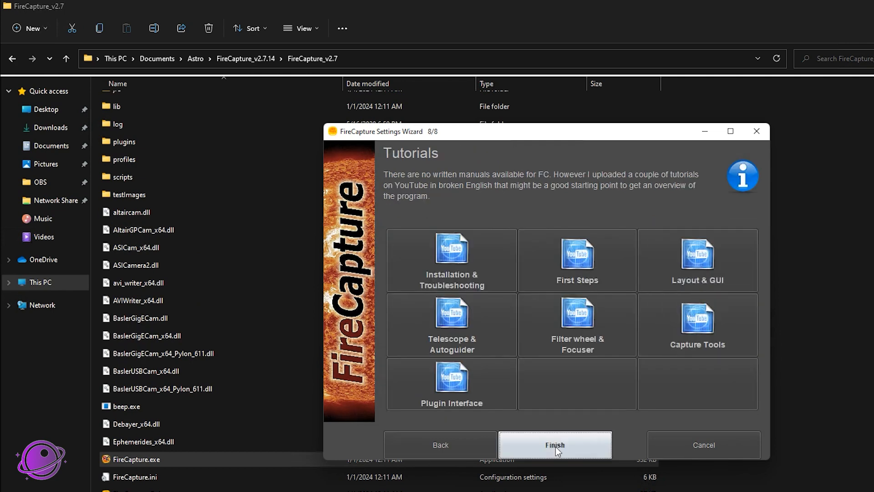
click(554, 445)
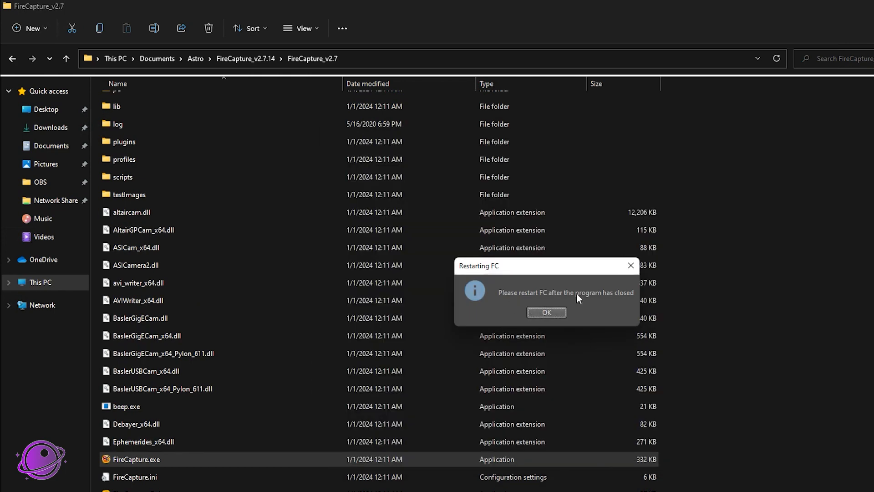
Dismiss the restart notice, relaunch FireCapture, pick a camera interface and dismiss the start error.
click(546, 312)
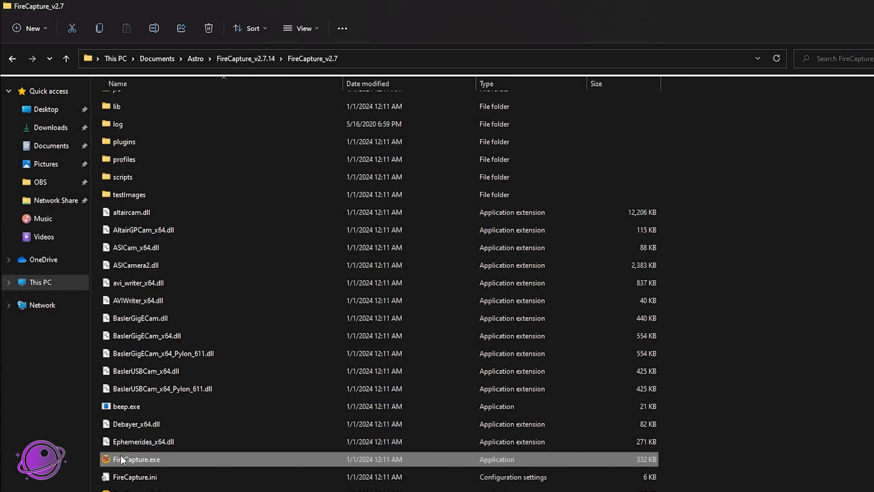
double_click(136, 459)
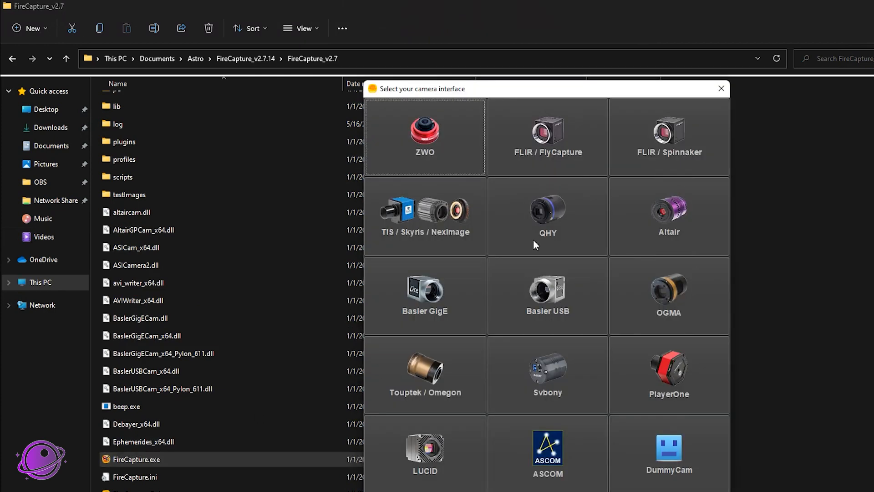
mouse_move(668, 301)
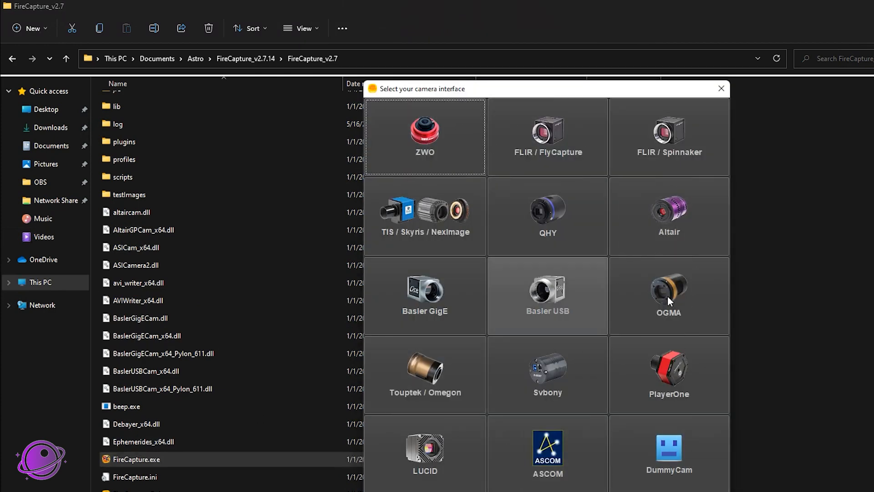
click(720, 88)
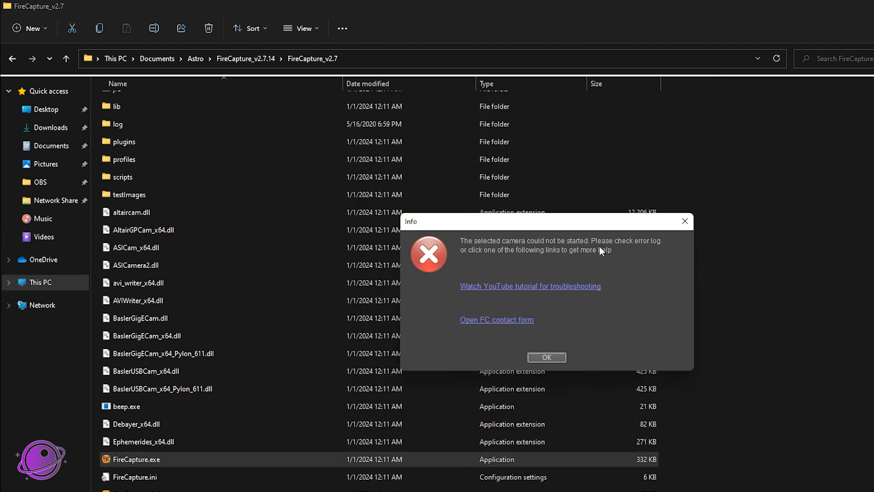
mouse_move(551, 281)
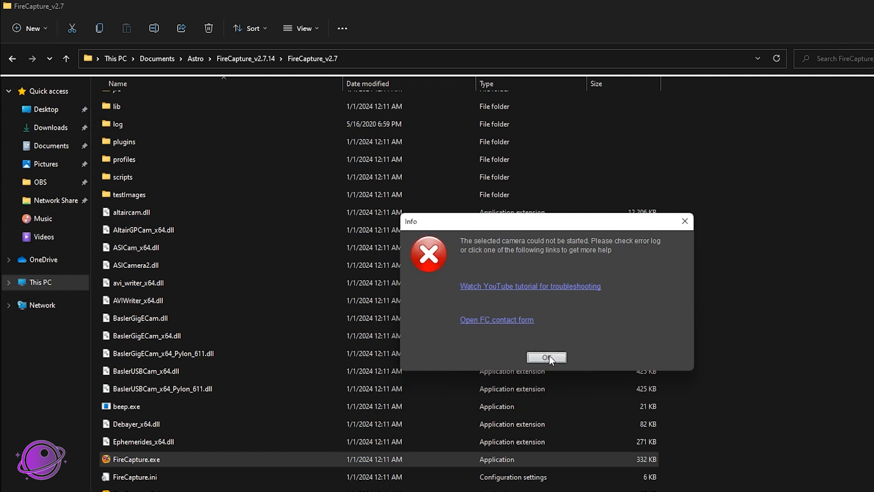
click(546, 357)
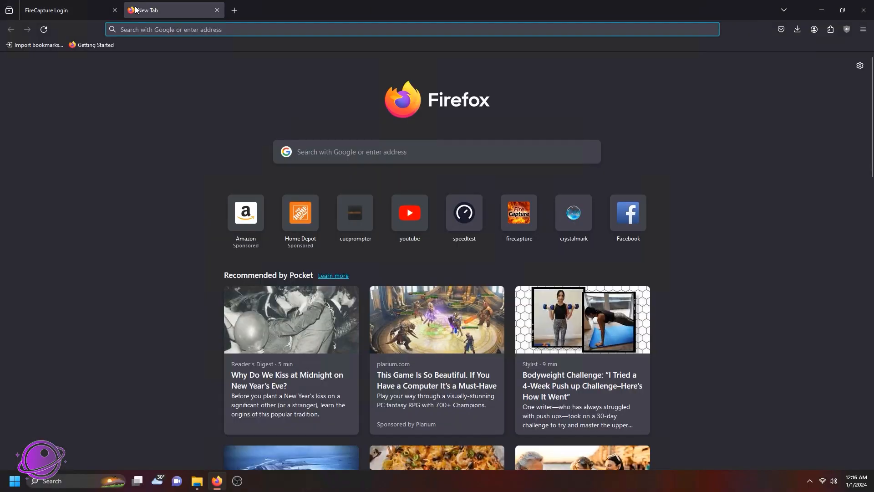
Search 'zwo driver download' and get the Windows Camera Driver from ZWO's Download page.
text(zwo driver downl)
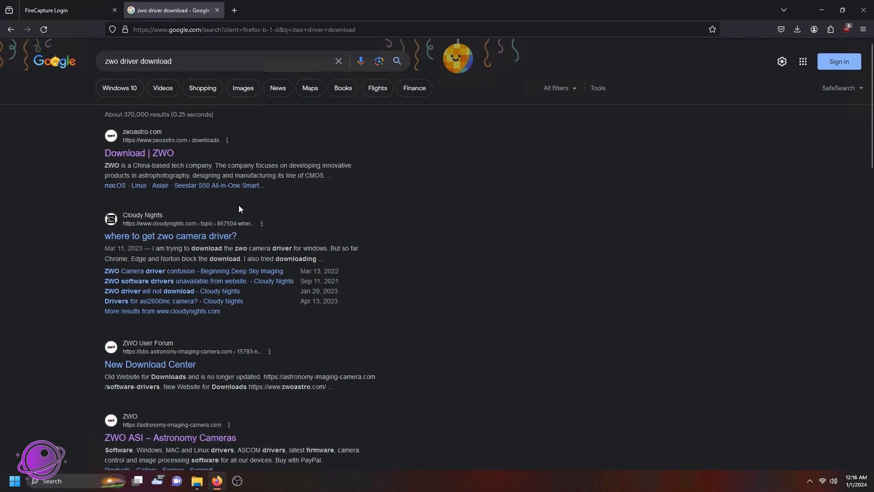
mouse_move(156, 153)
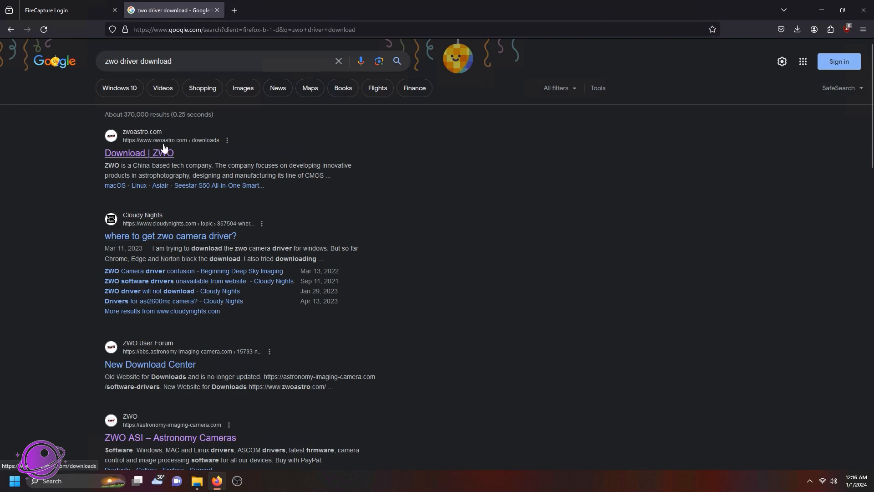
click(138, 153)
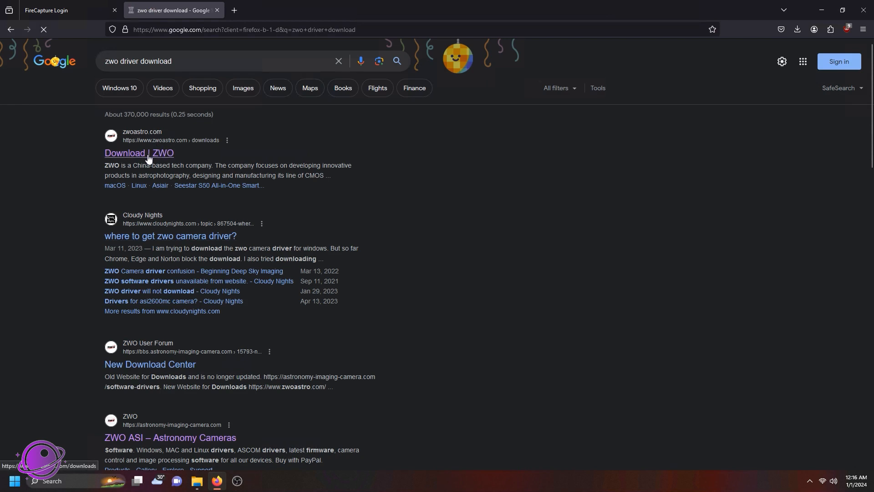
click(139, 153)
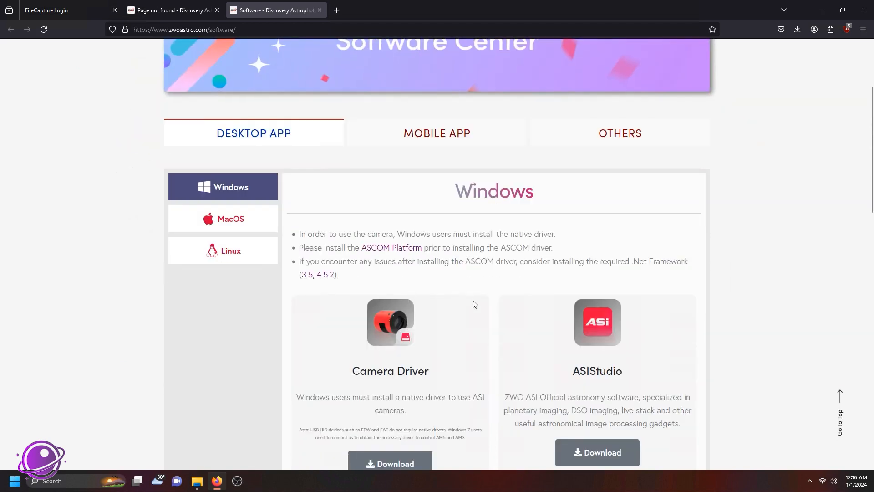
scroll(down, 3)
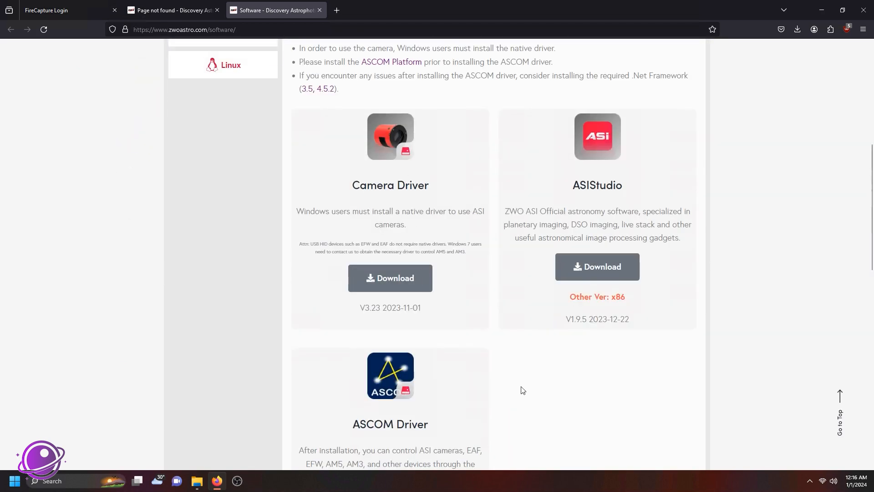
mouse_move(619, 169)
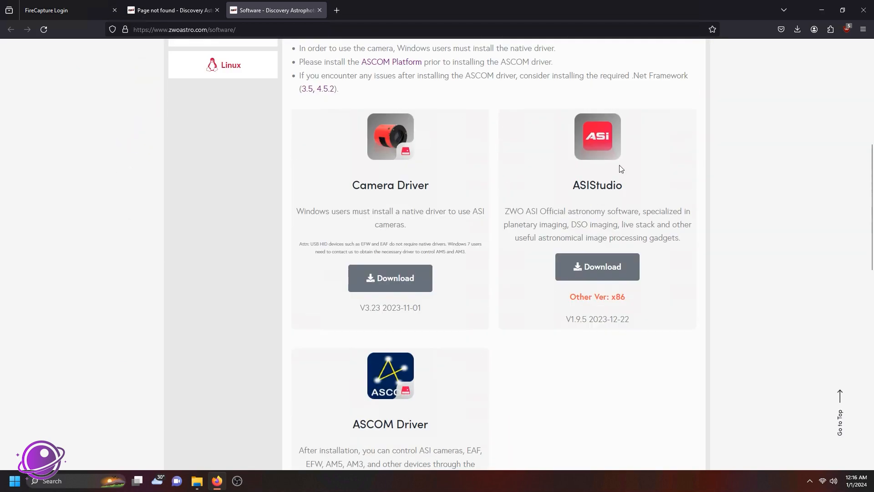
scroll(down, 3)
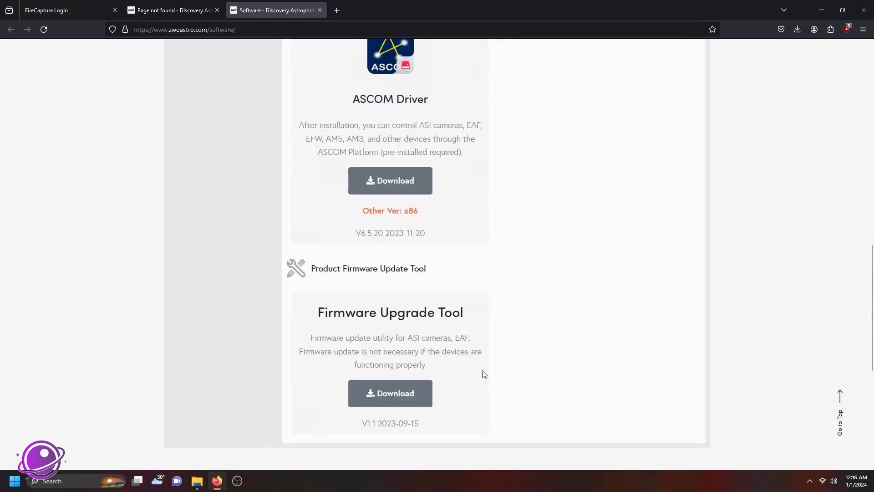
scroll(up, 3)
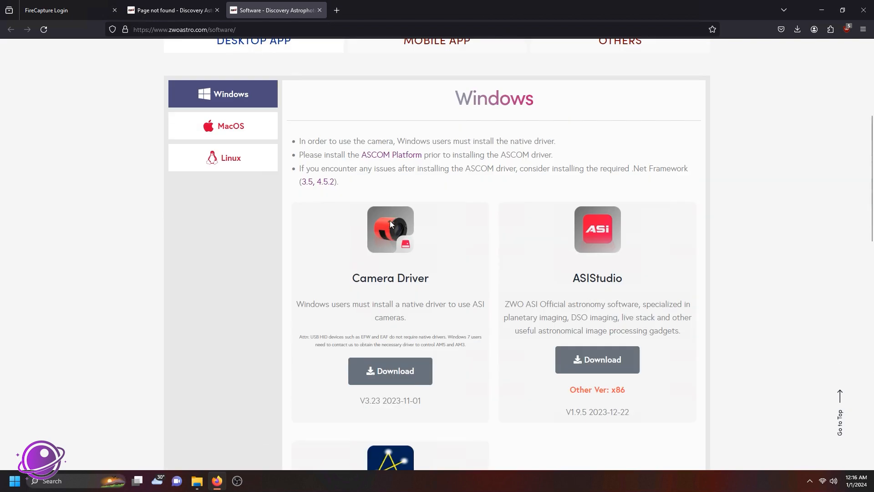
click(797, 29)
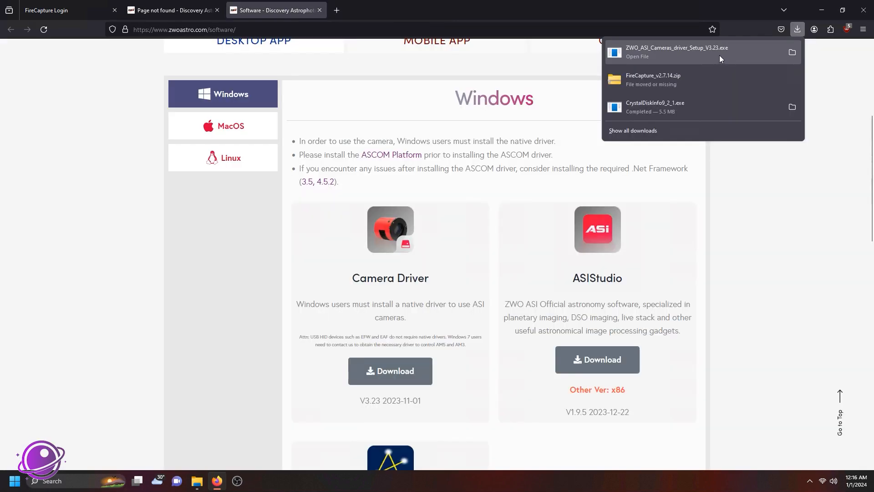
click(395, 273)
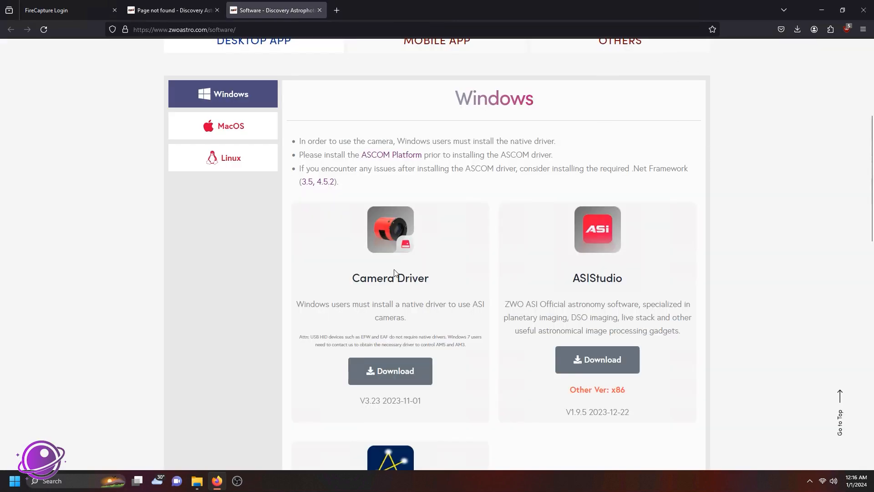
mouse_move(409, 315)
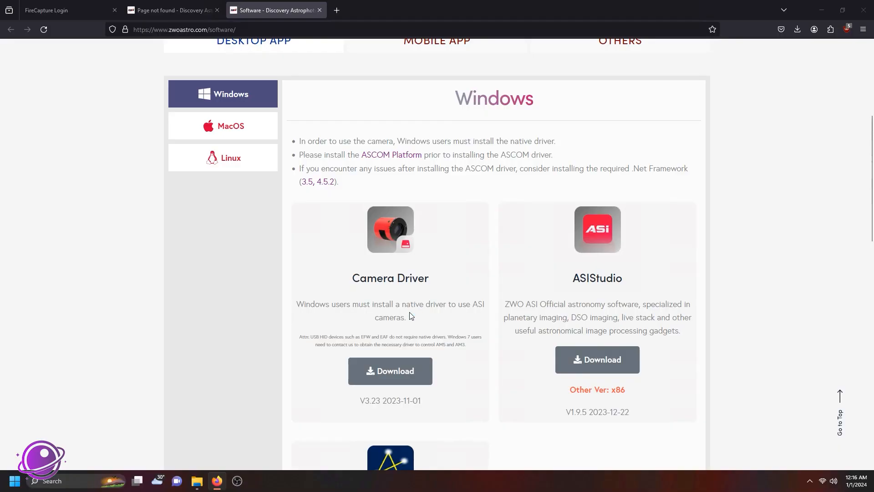
Run the ZWO ASI Cameras driver 3.23 installer, always trust the publisher, and finish.
click(390, 370)
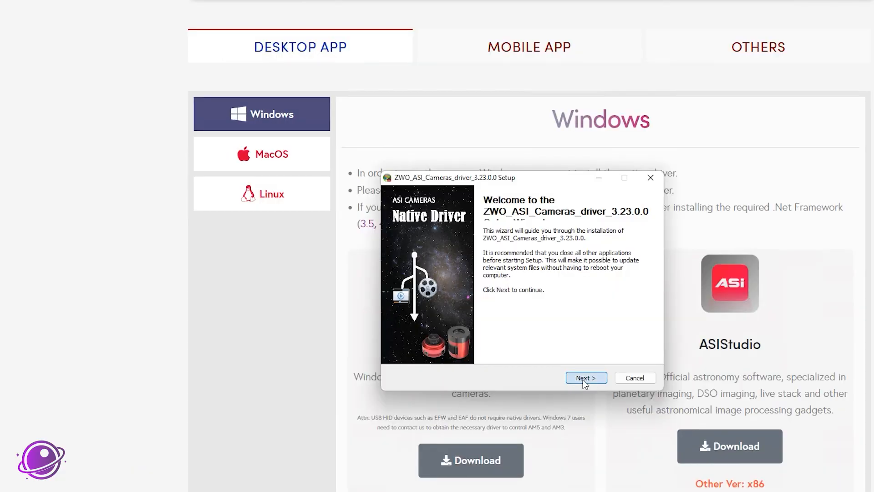
click(586, 378)
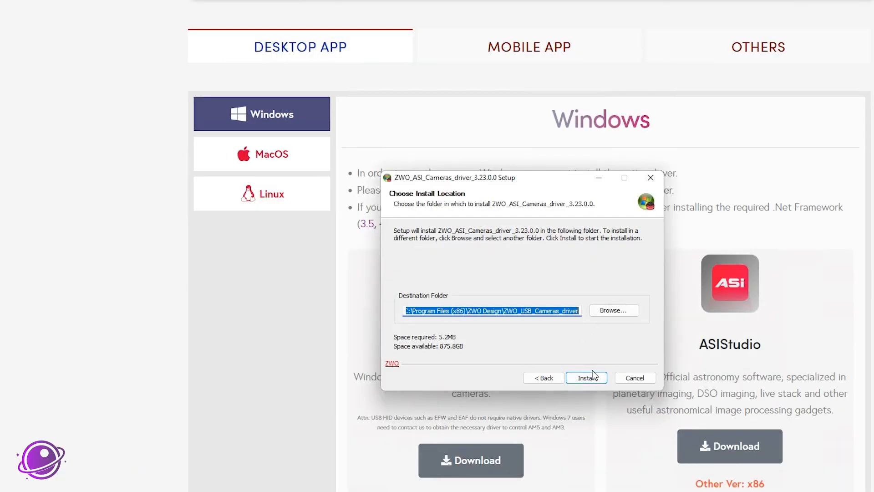
click(586, 378)
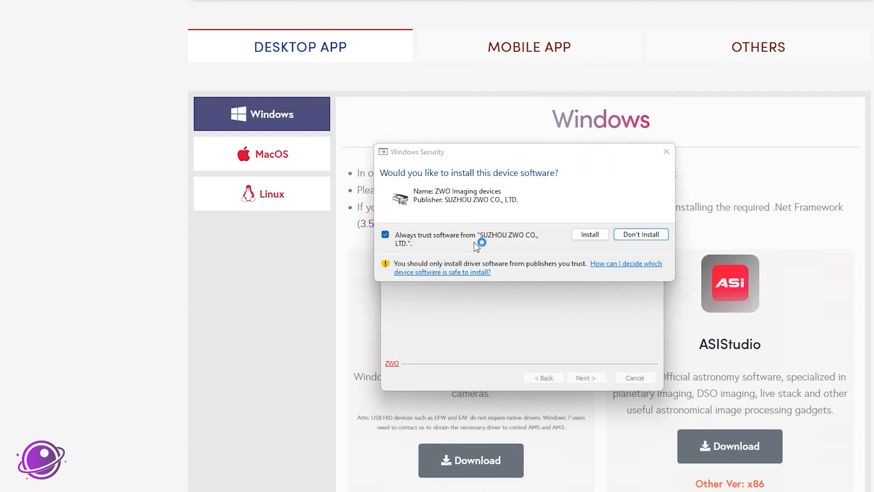
click(589, 234)
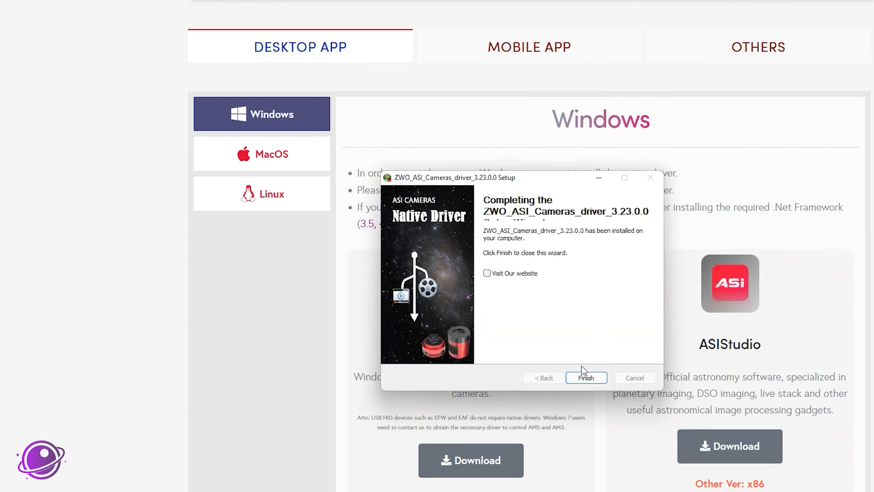
click(586, 377)
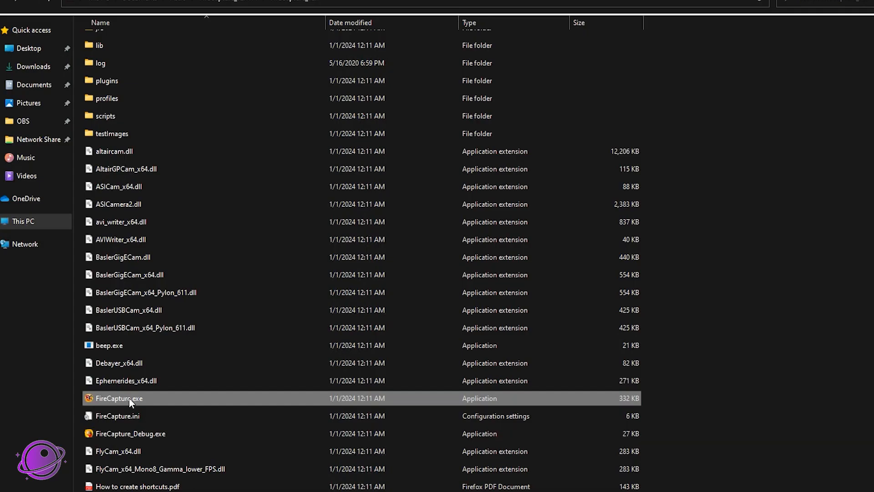
Relaunch FireCapture with the ASI533MC Pro connected, dismiss the USB traffic info, and close it.
double_click(119, 398)
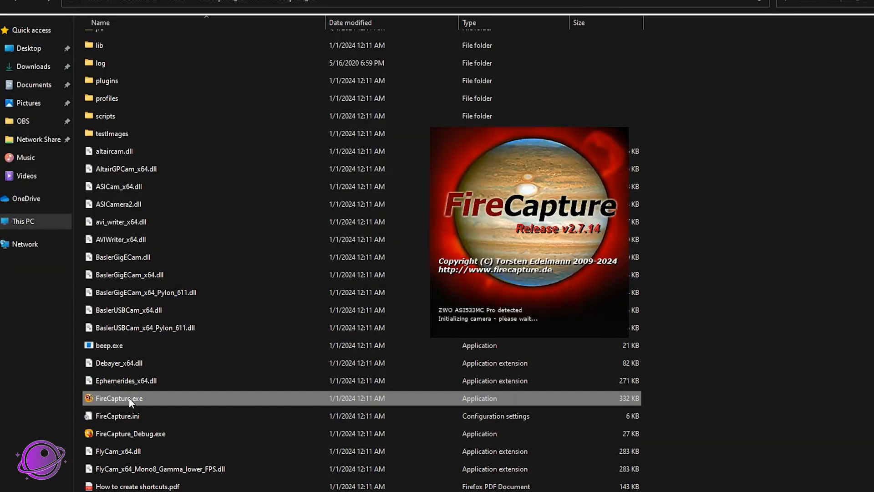
double_click(118, 398)
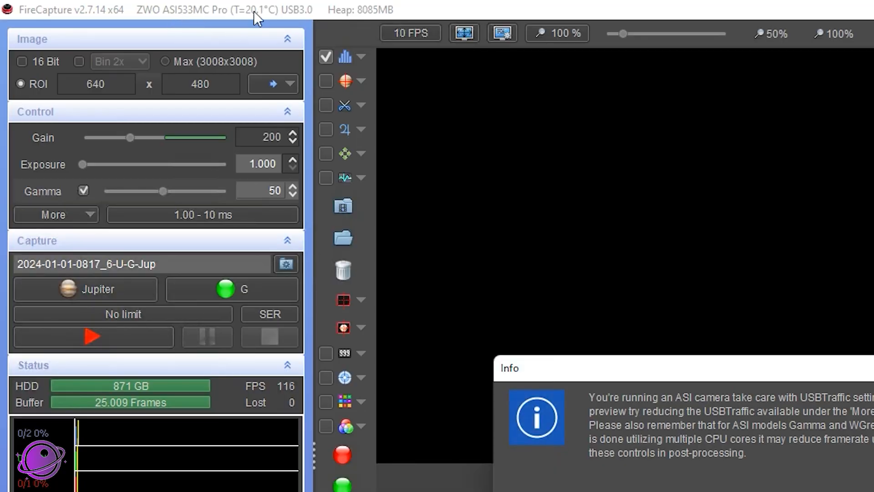
mouse_move(293, 25)
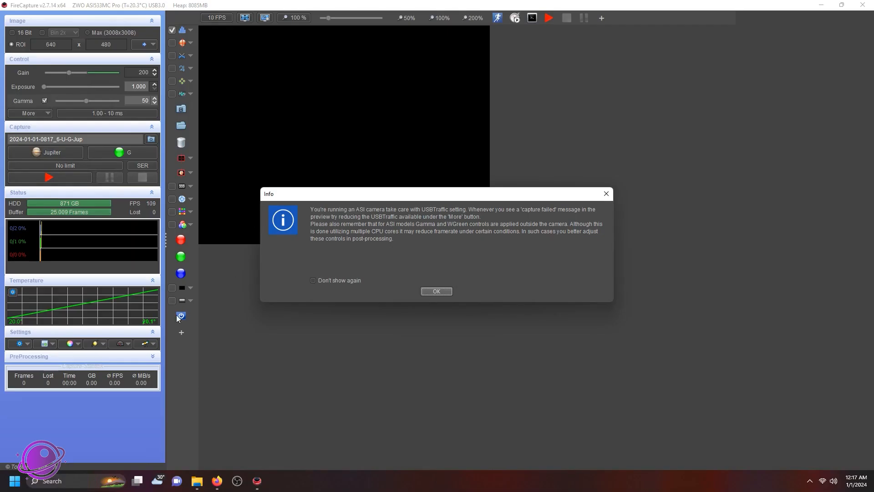
click(437, 291)
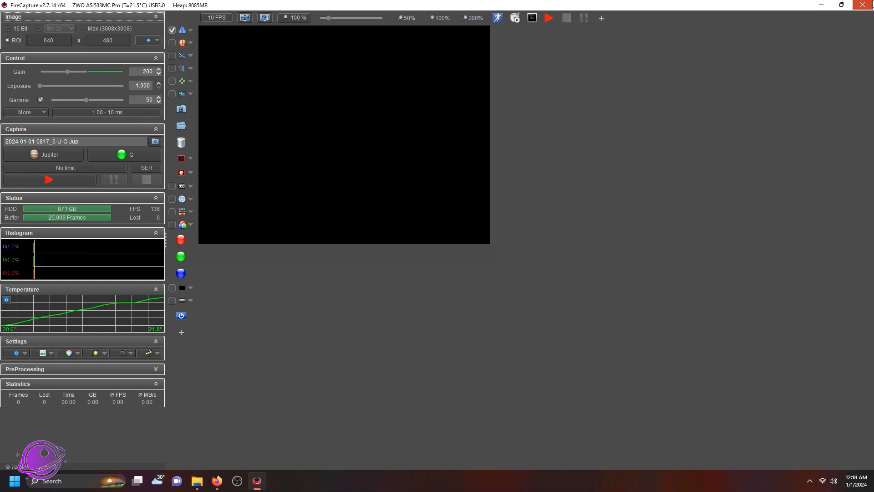
click(196, 481)
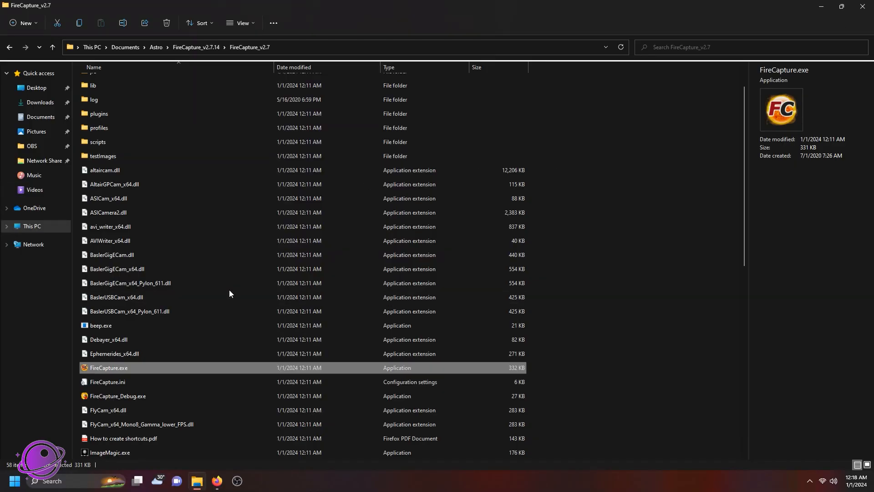
mouse_move(184, 311)
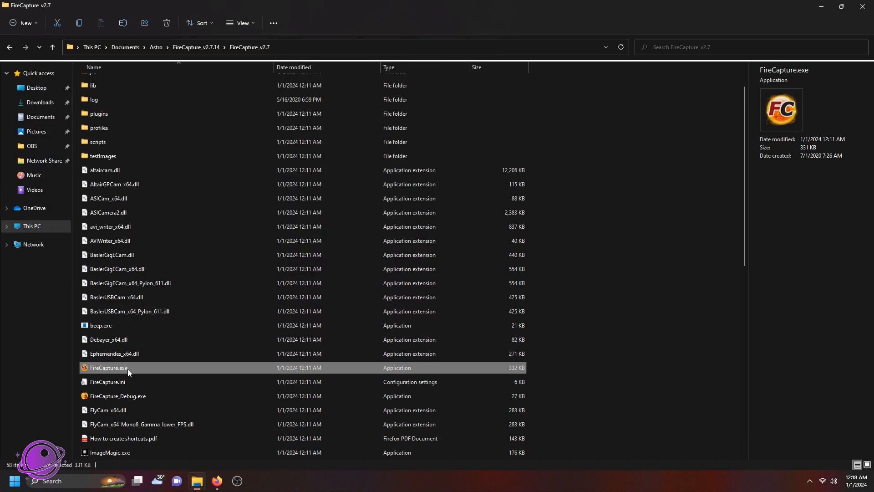
Relaunch FireCapture with the QHY interface and dismiss the 'camera could not be started' error.
double_click(108, 367)
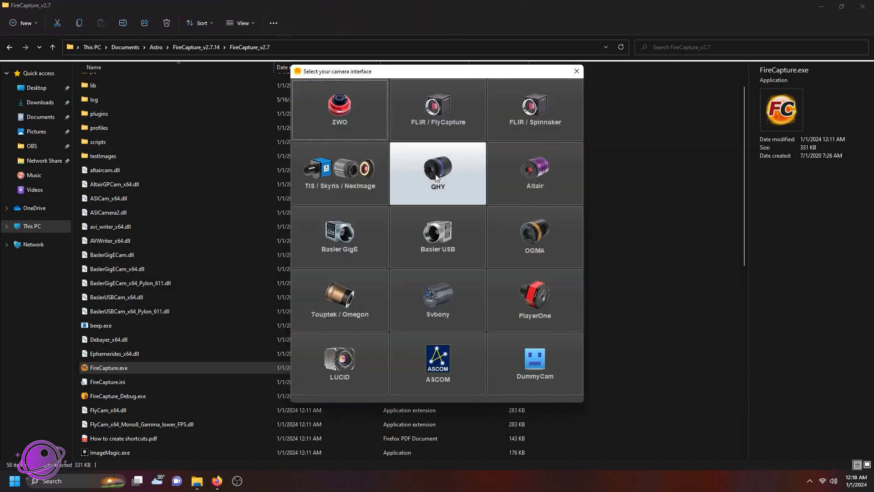
click(576, 72)
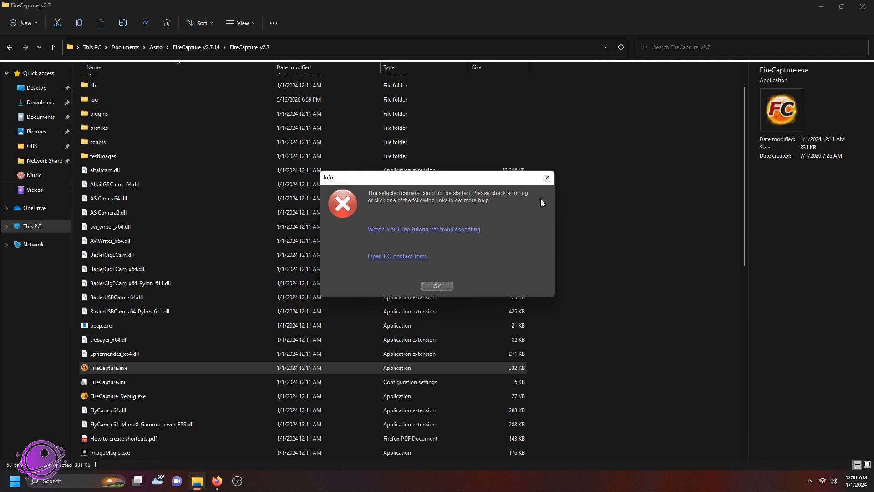
click(436, 286)
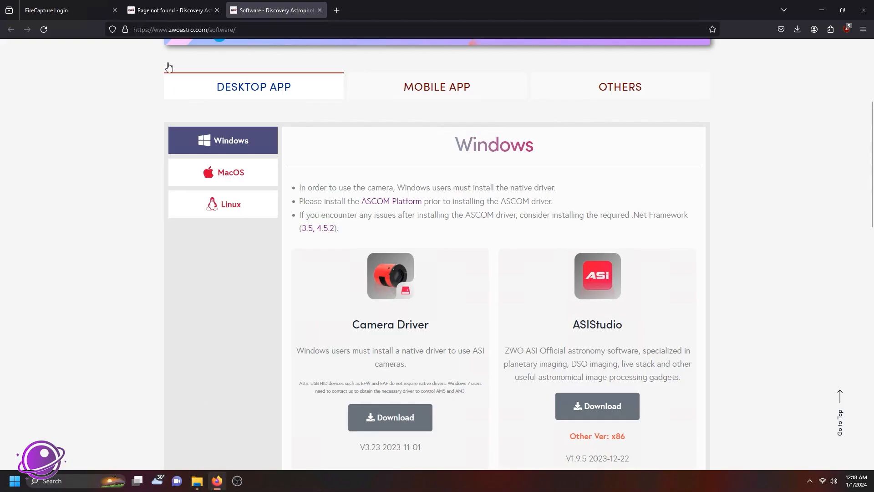
Search Google for 'qhy camera driver download' and open the Download QHYCCD Drivers page.
text(qhy)
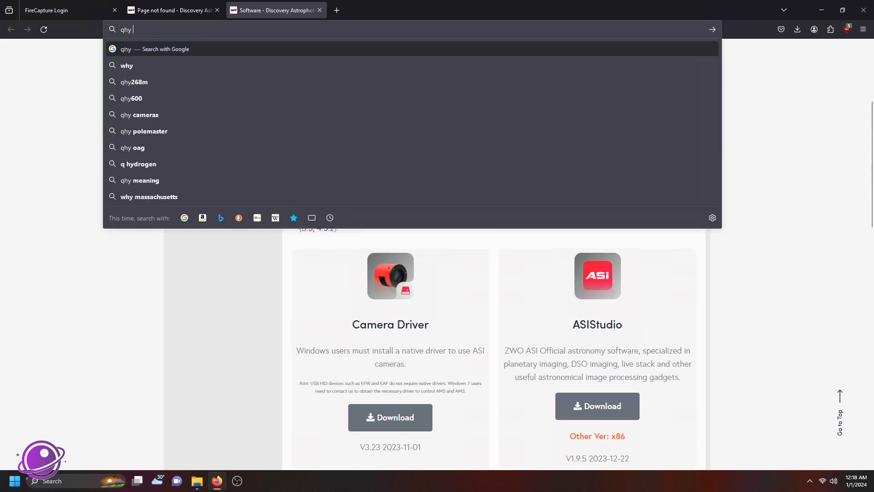
text(camera driver download)
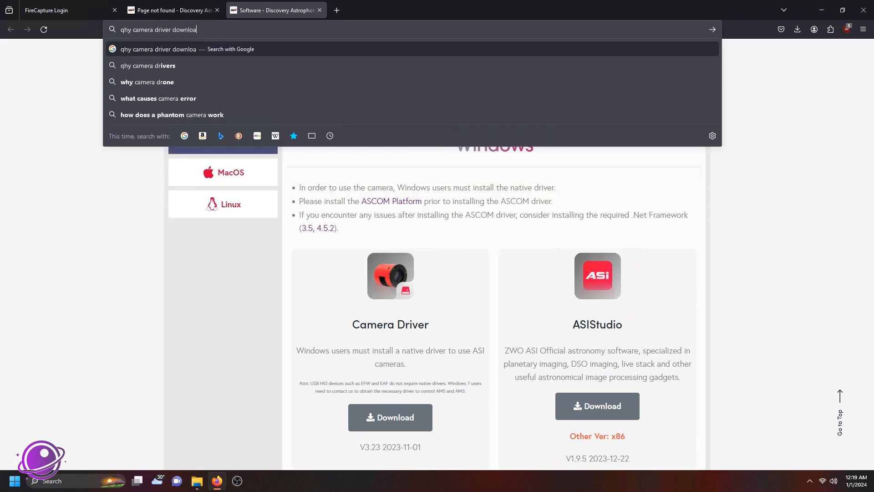
key(Return)
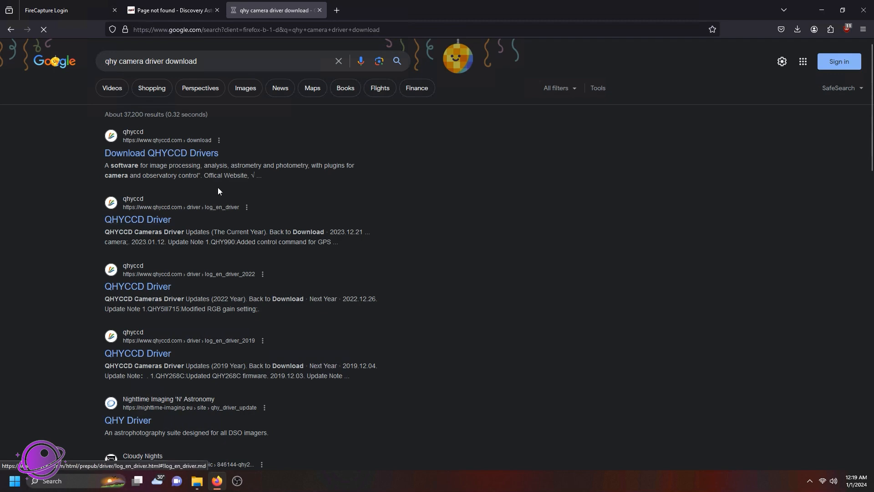
click(161, 153)
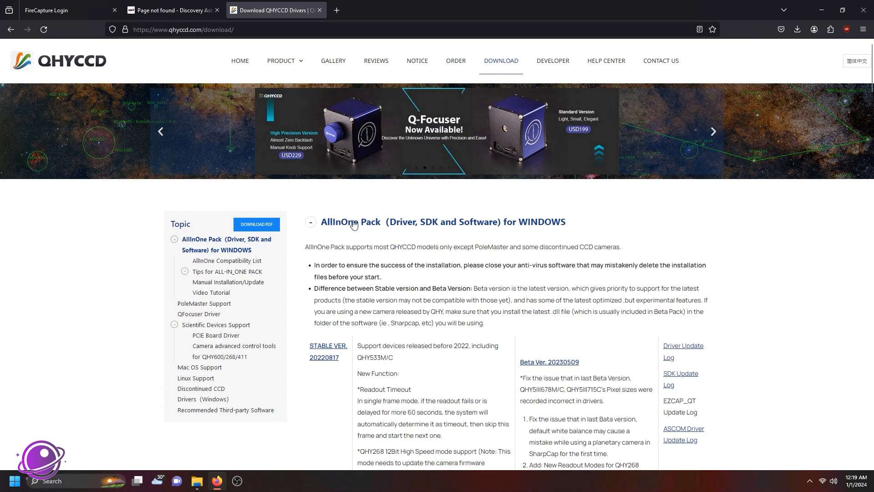
mouse_move(583, 340)
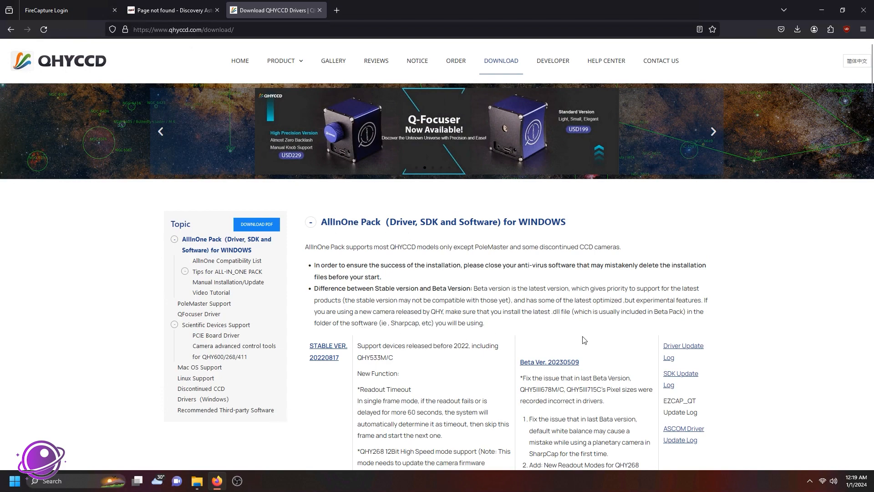
Find and mark QHY5III178M/C in the AllInOne compatibility list.
scroll(down, 3)
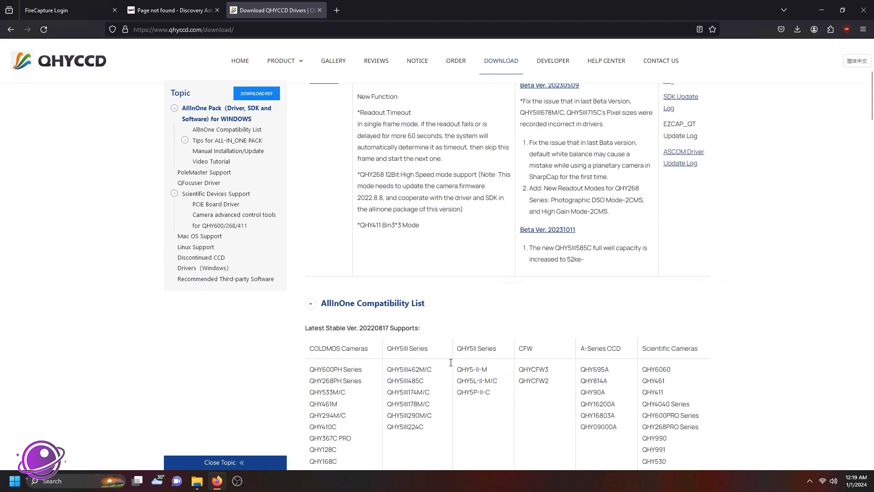
scroll(down, 3)
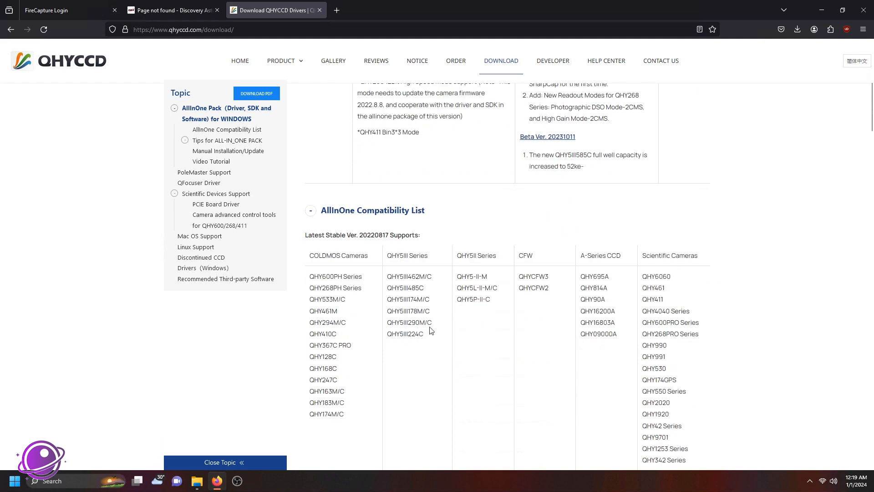
double_click(408, 310)
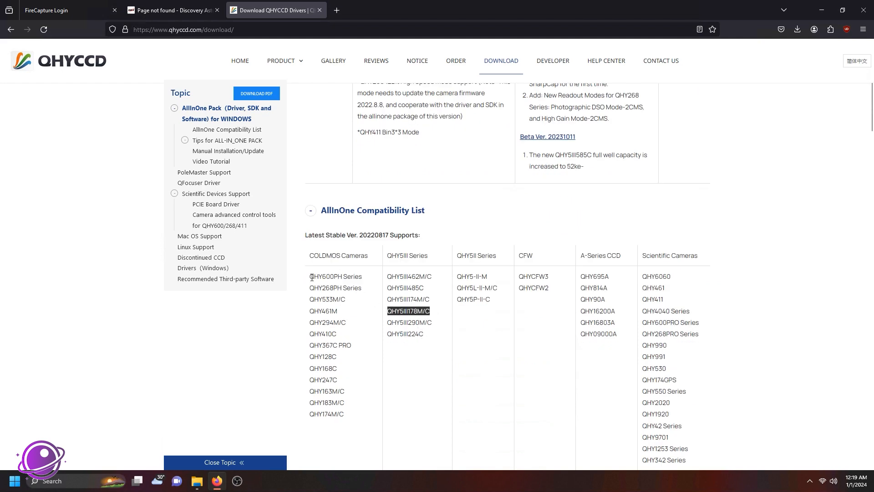
scroll(down, 3)
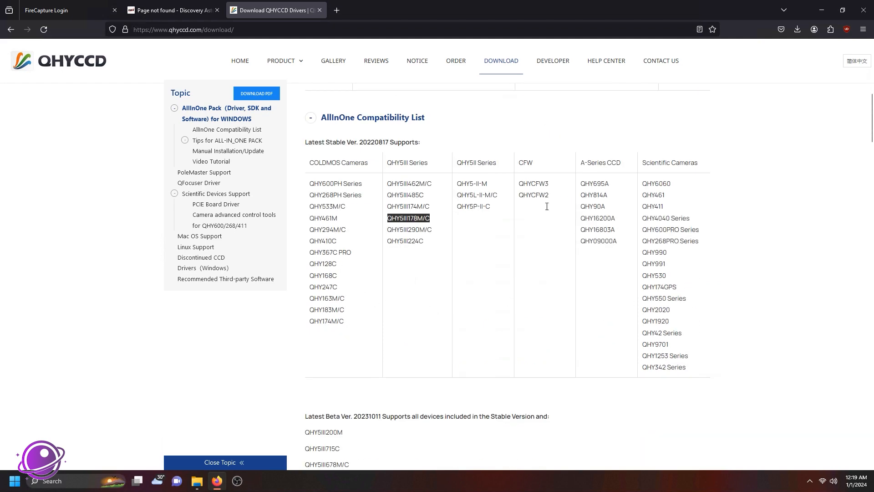
scroll(up, 3)
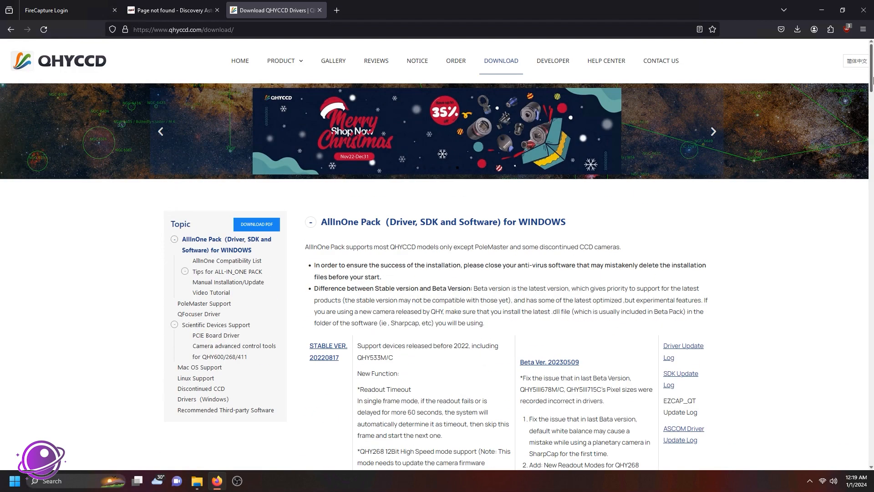
scroll(down, 3)
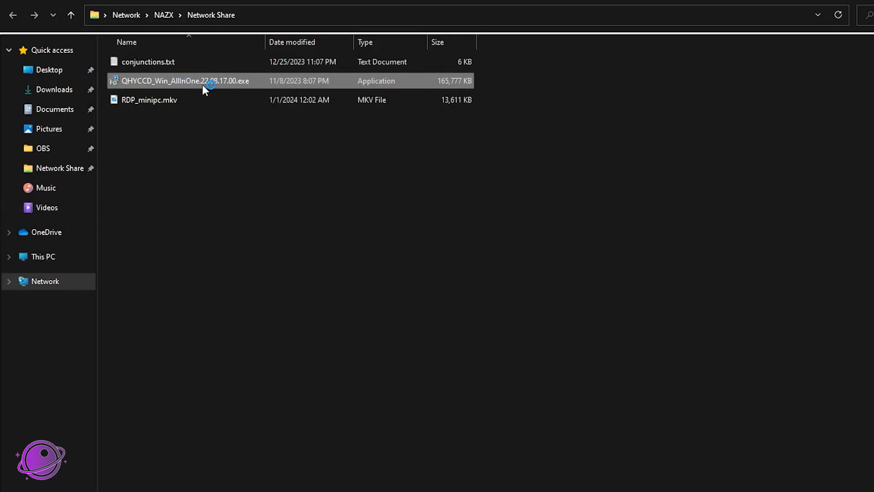
Run the QHYCCD AllInOne installer and accept the notice and default Start Menu folder.
double_click(184, 81)
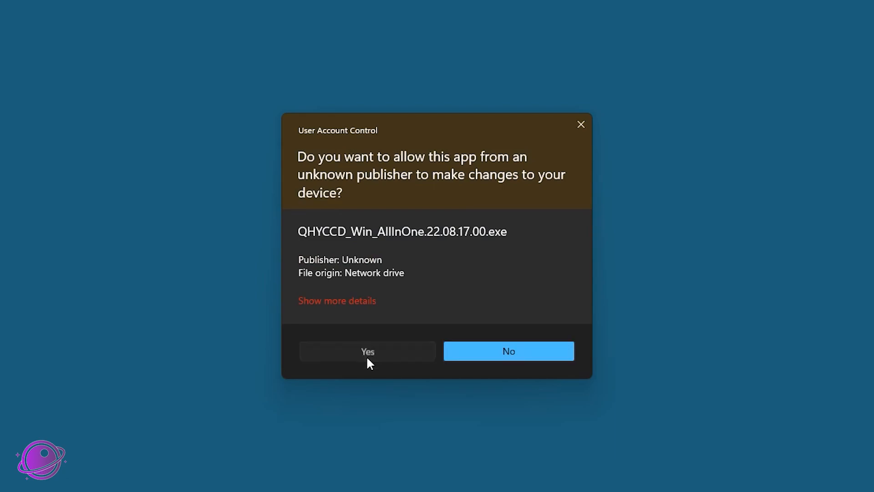
click(367, 351)
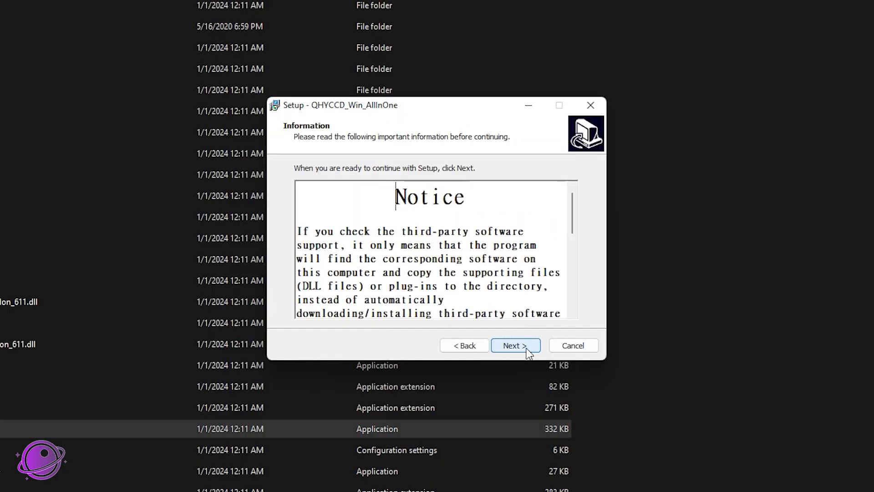
click(514, 345)
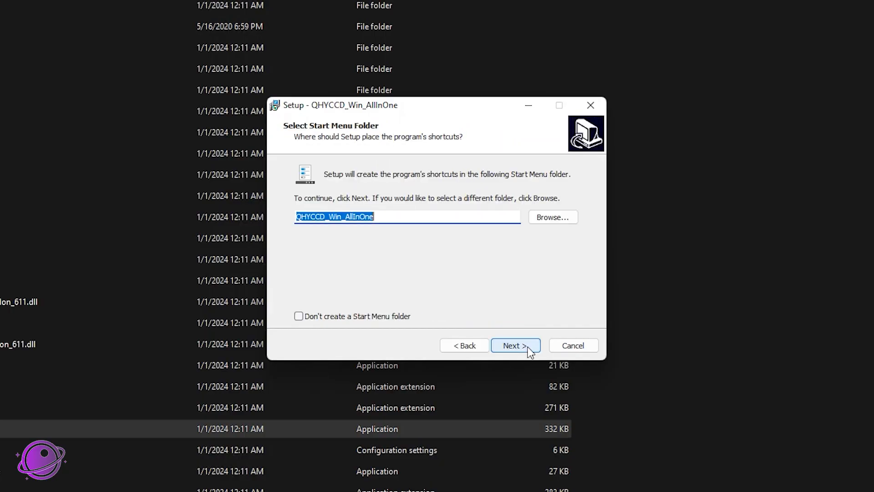
click(515, 345)
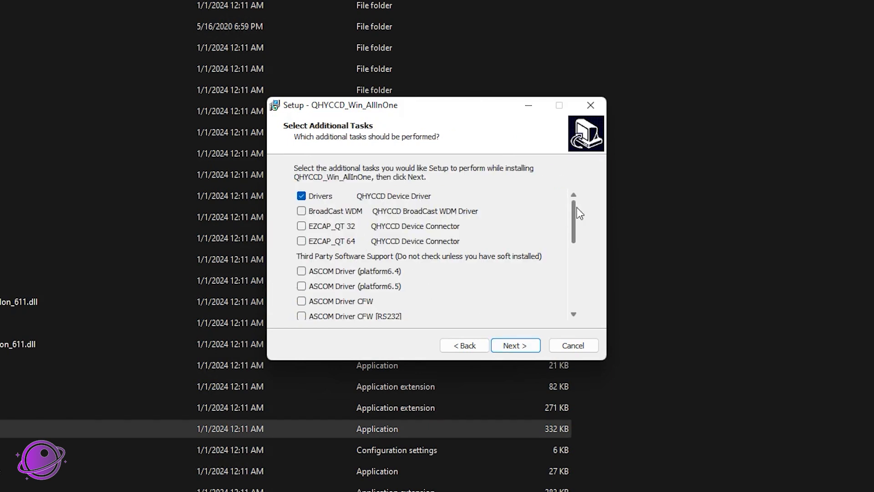
Confirm only Drivers is checked among additional tasks, with third-party items unchecked, and continue.
scroll(down, 3)
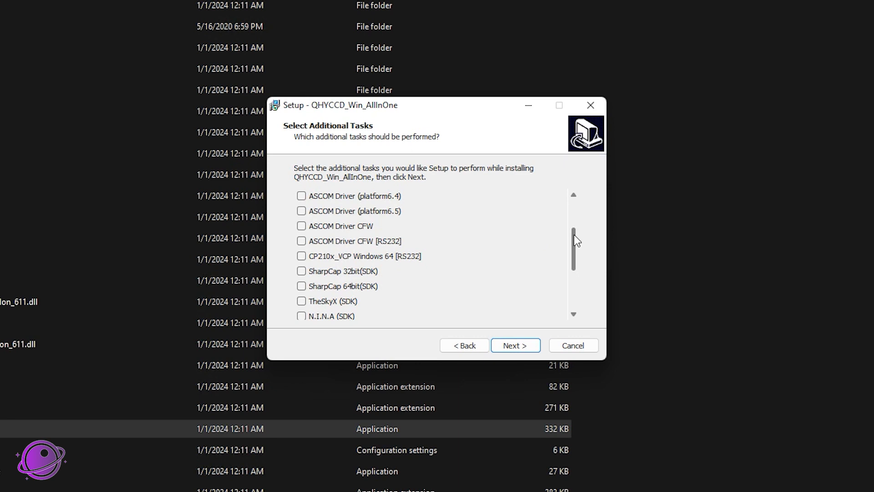
mouse_move(595, 267)
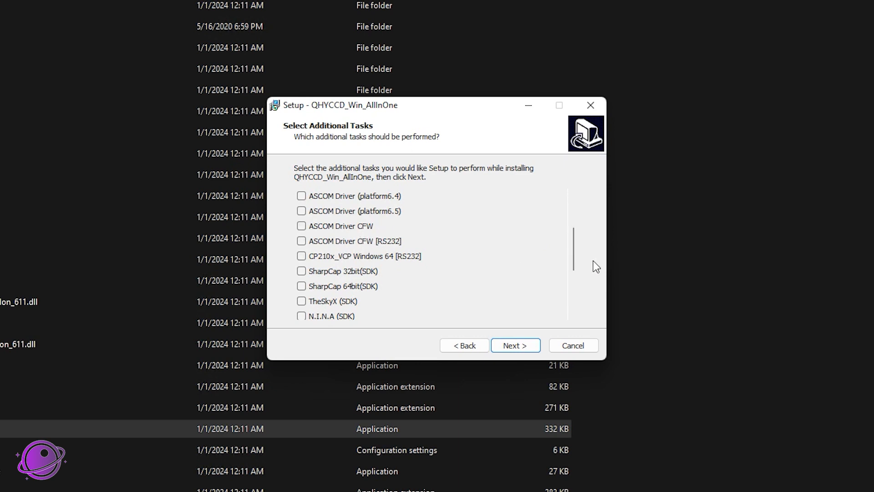
scroll(down, 3)
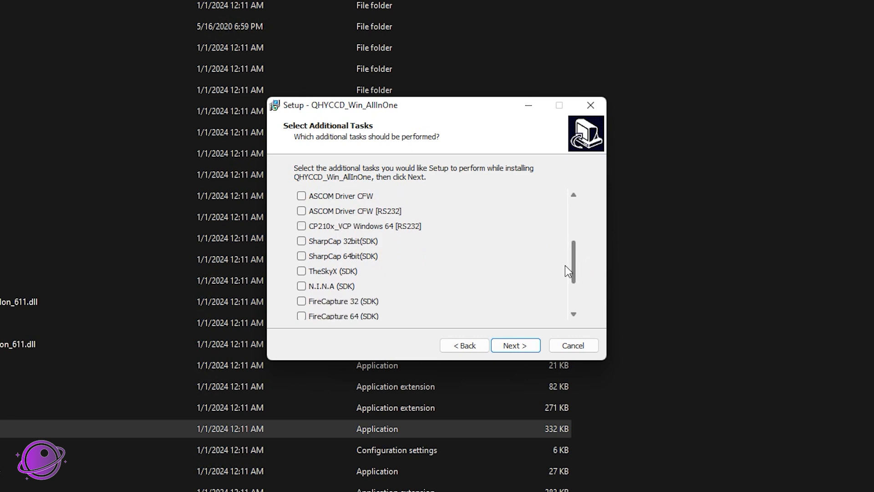
scroll(up, 3)
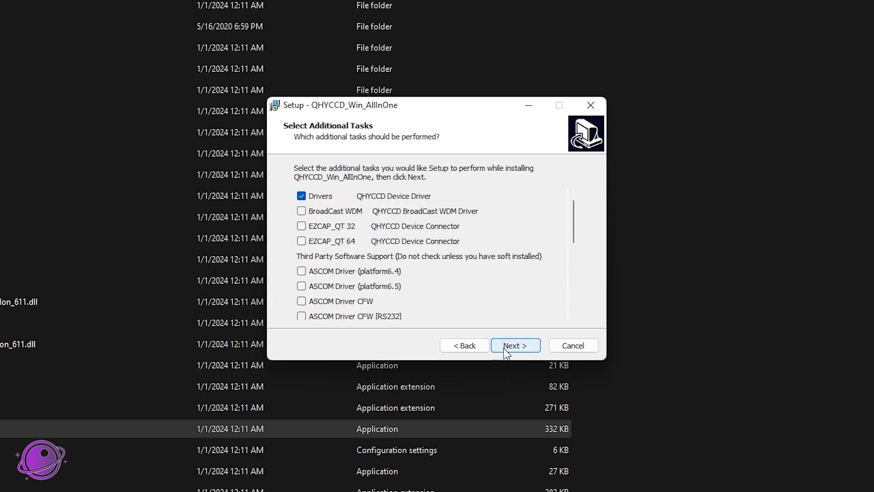
click(515, 345)
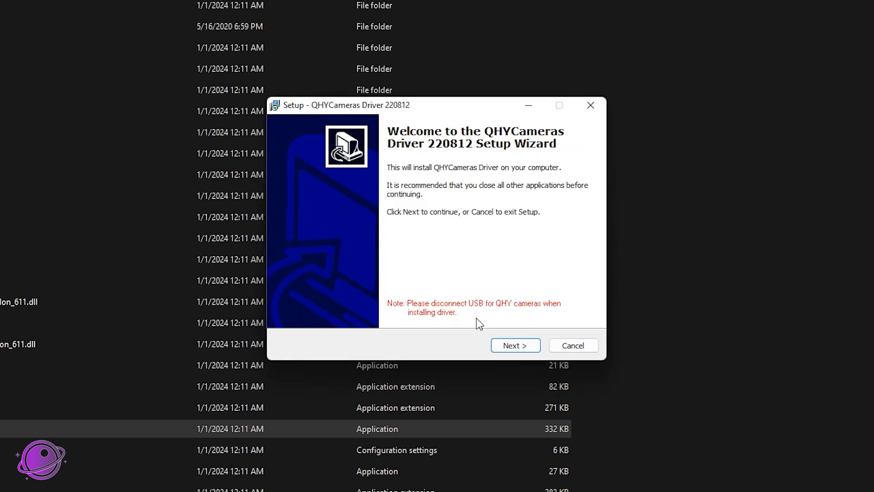
mouse_move(538, 319)
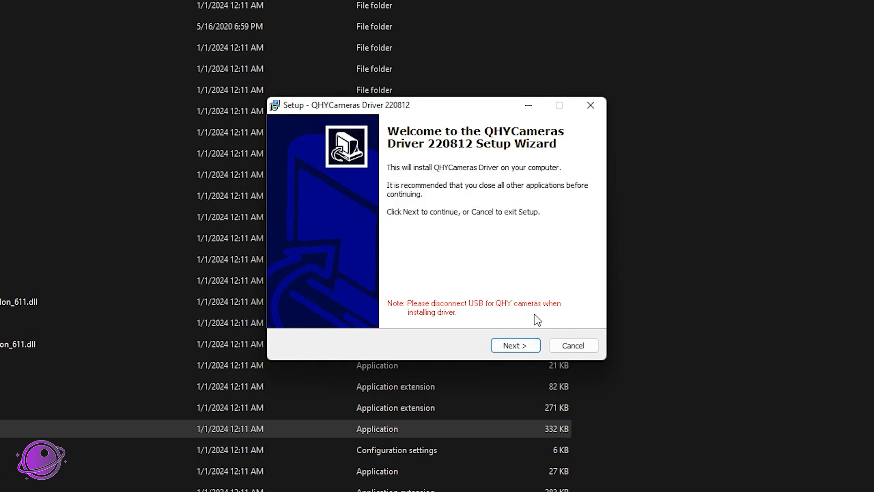
mouse_move(515, 345)
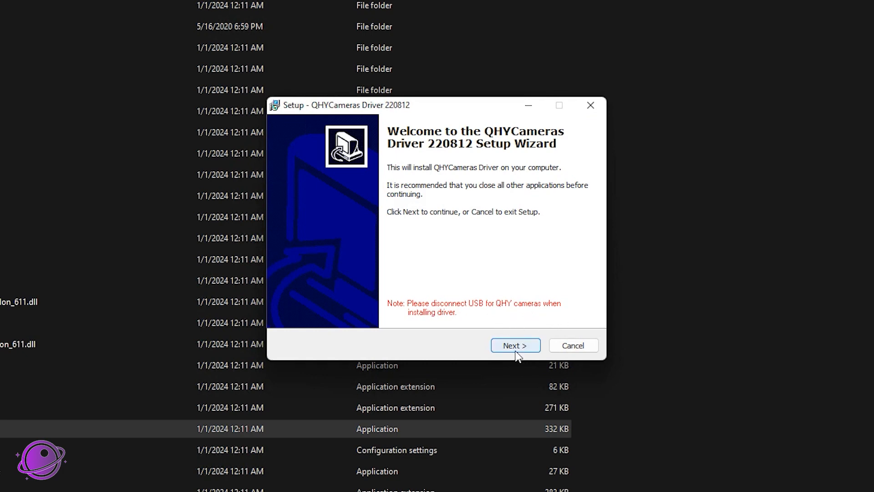
Install only the QHY5III and QHY5II drivers into the default destination folder.
click(515, 345)
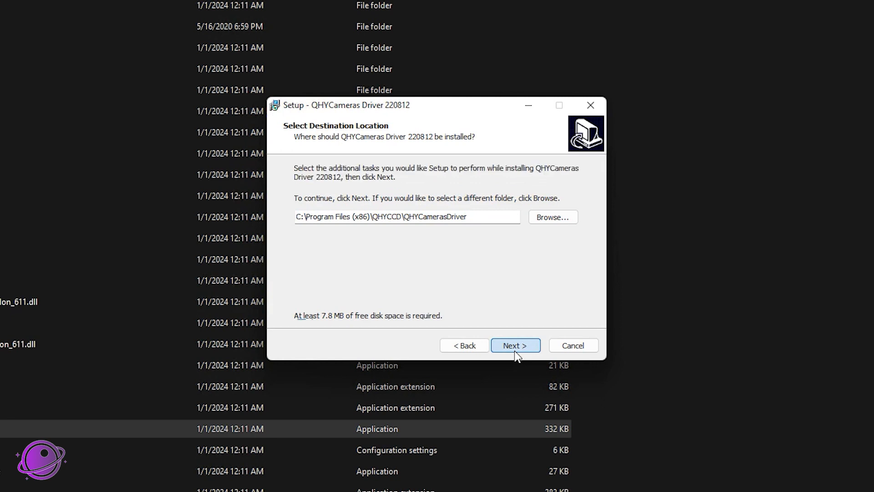
click(514, 345)
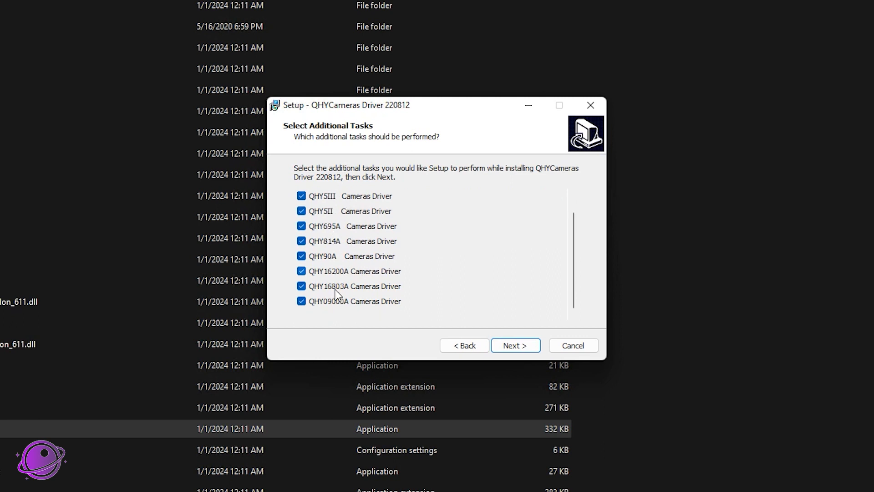
click(301, 301)
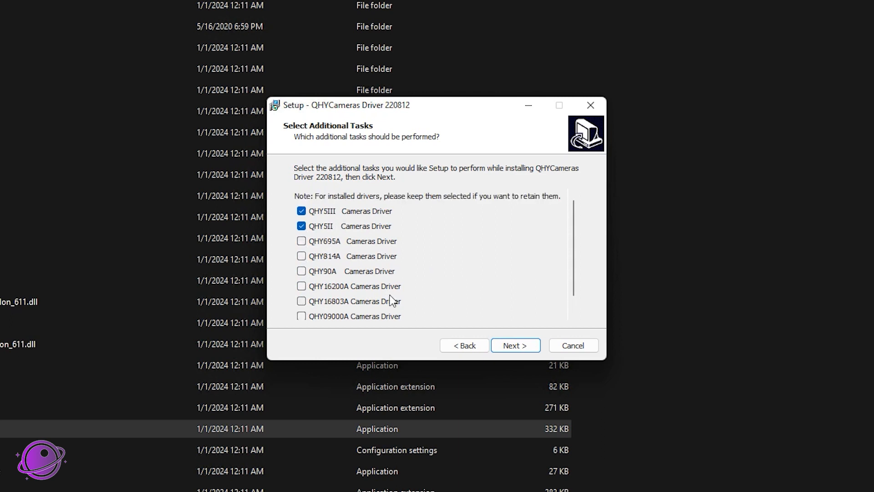
click(514, 345)
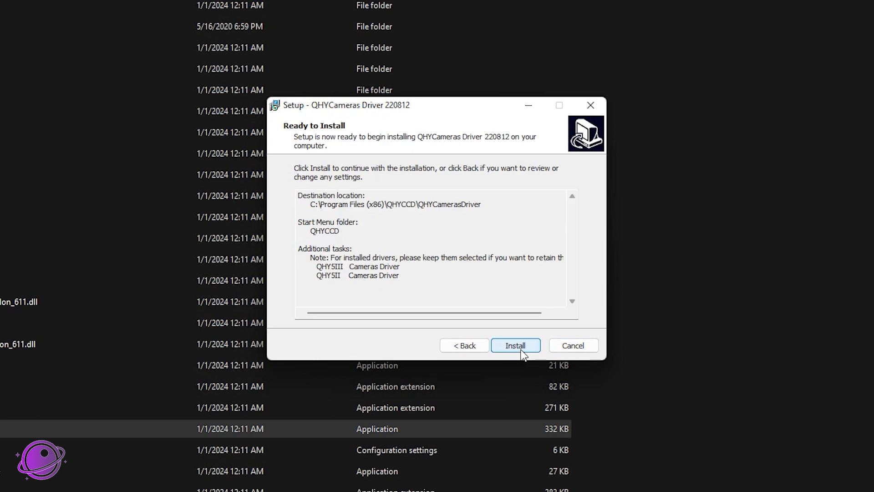
click(514, 346)
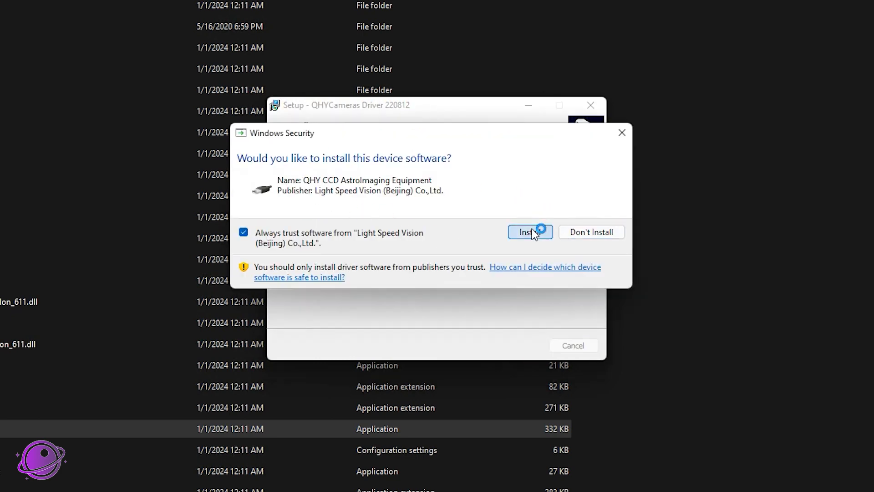
Approve the device software, clear Open SDK Folder and Show All ASCOM Platform Driver, and finish.
click(527, 231)
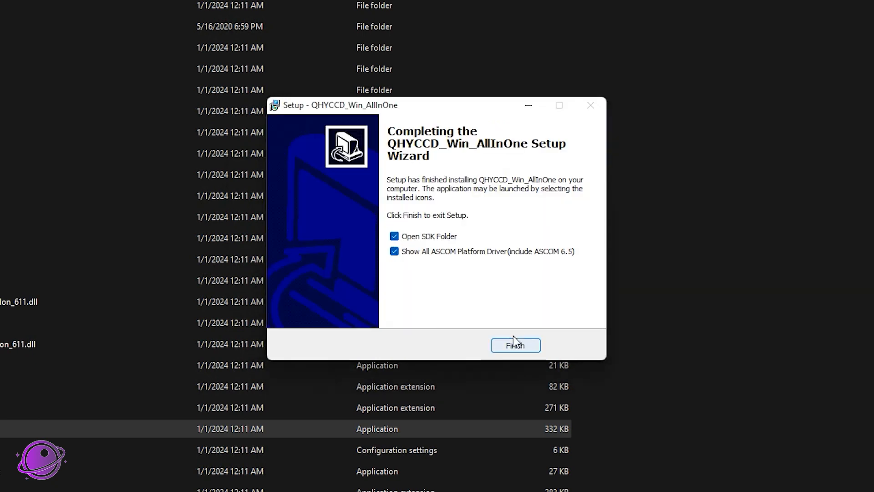
click(395, 236)
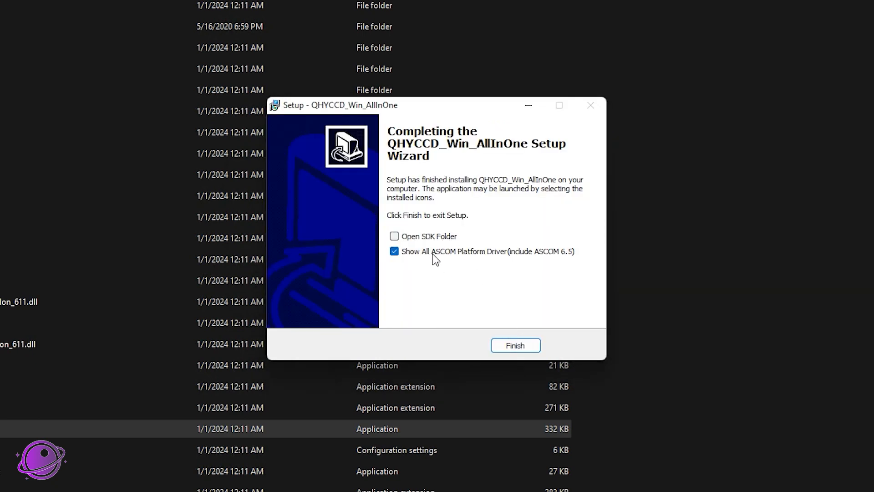
click(394, 251)
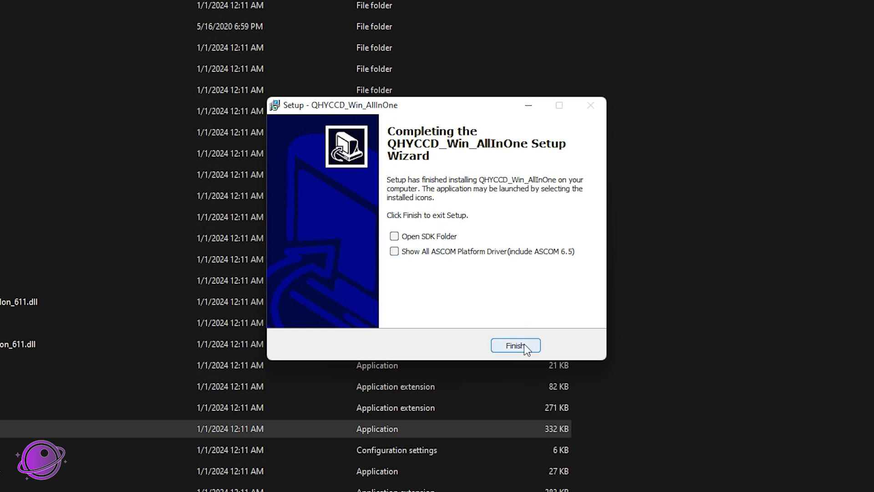
click(514, 345)
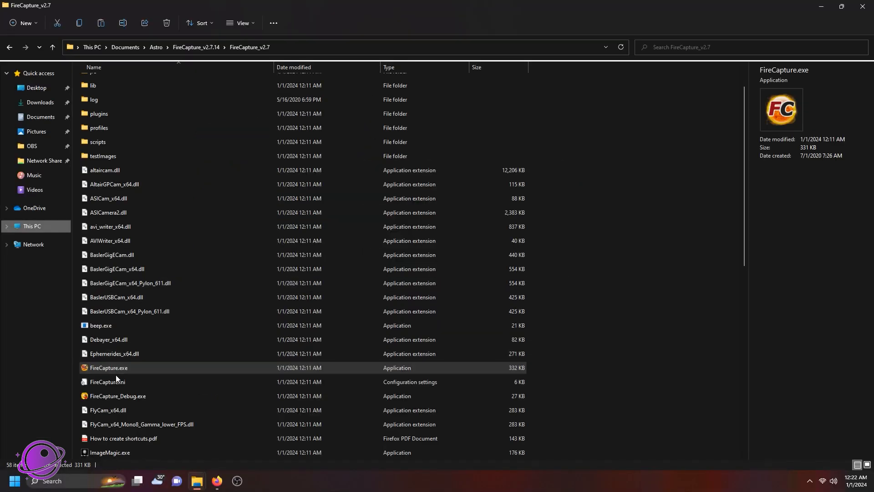
mouse_move(114, 371)
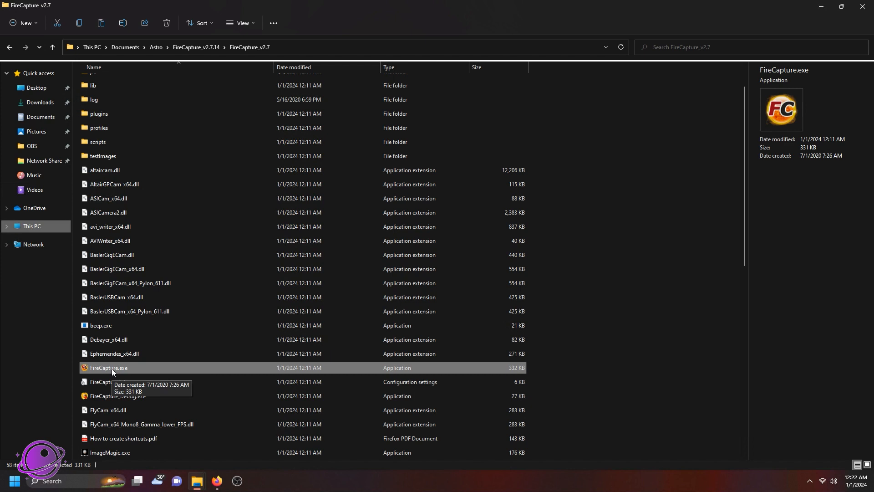
Launch FireCapture.exe from the FireCapture_v2.7 folder.
double_click(109, 367)
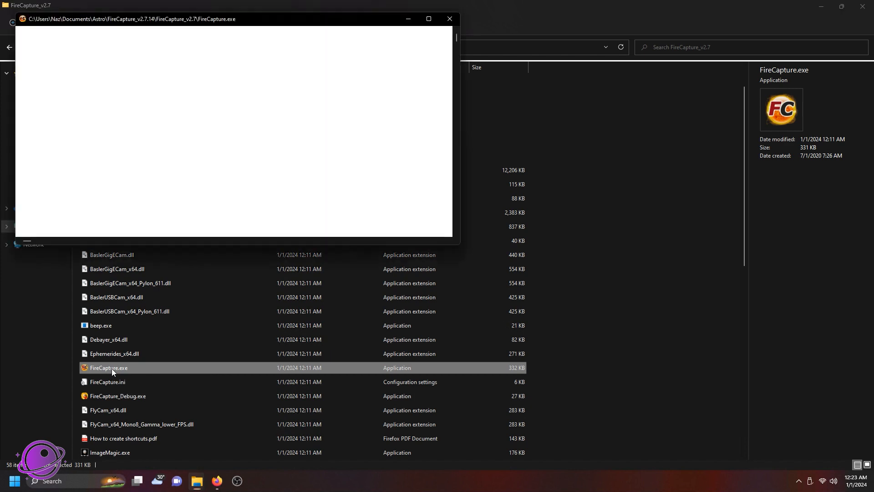
double_click(108, 368)
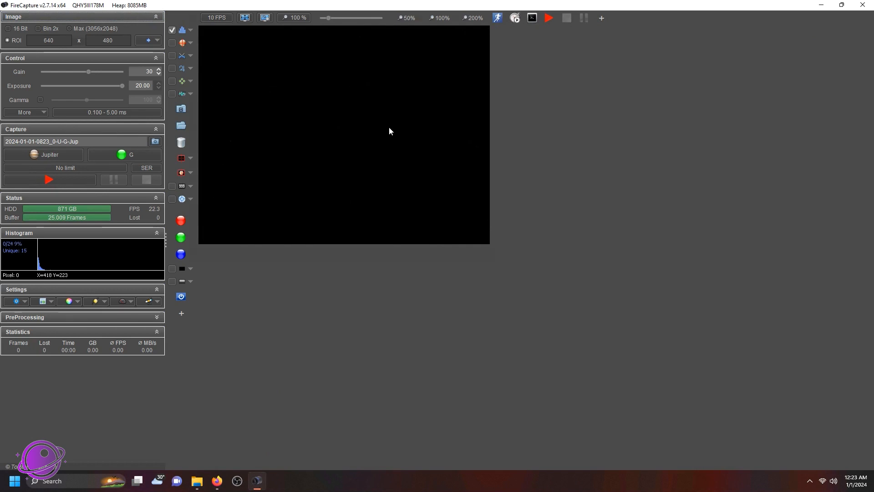
Set the QHY5III178M exposure to the 0.100 minimum and gain to 23, then return to File Explorer.
drag(122, 85, 76, 85)
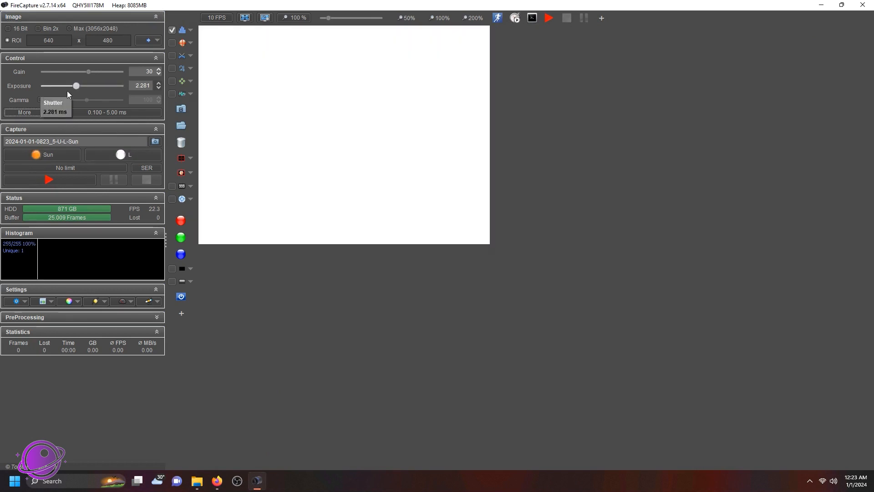
drag(77, 85, 40, 85)
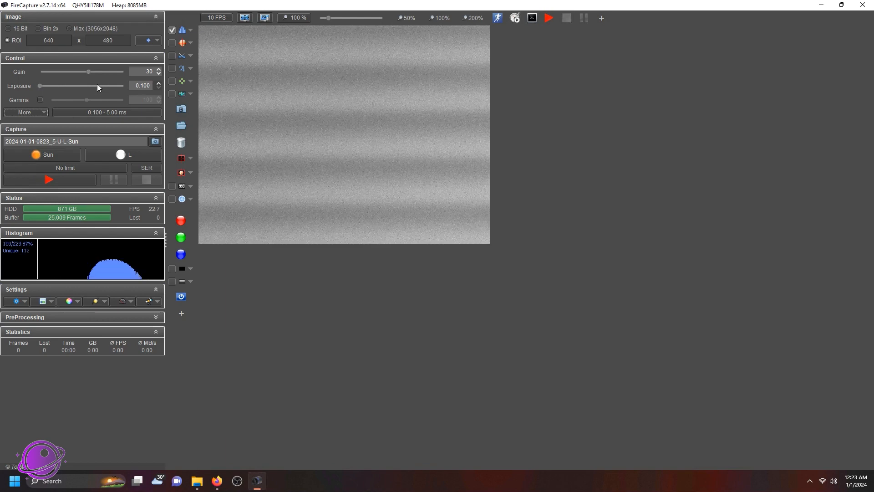
drag(88, 72, 79, 72)
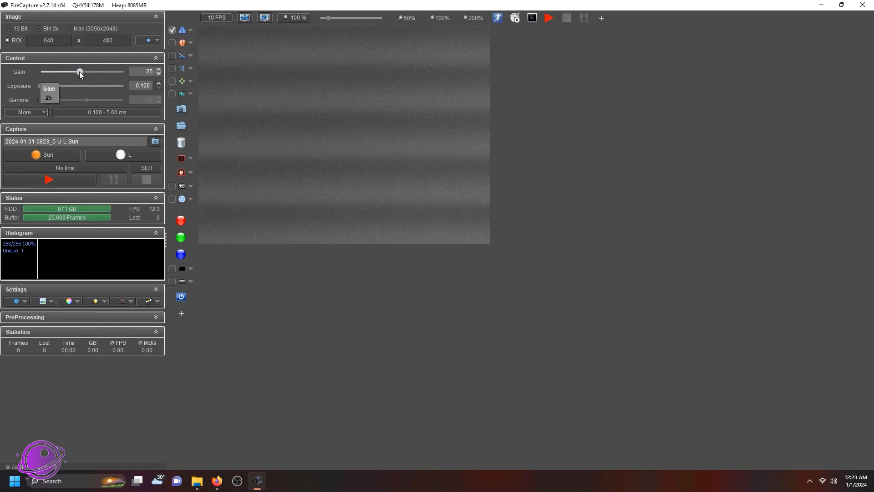
drag(80, 71, 76, 71)
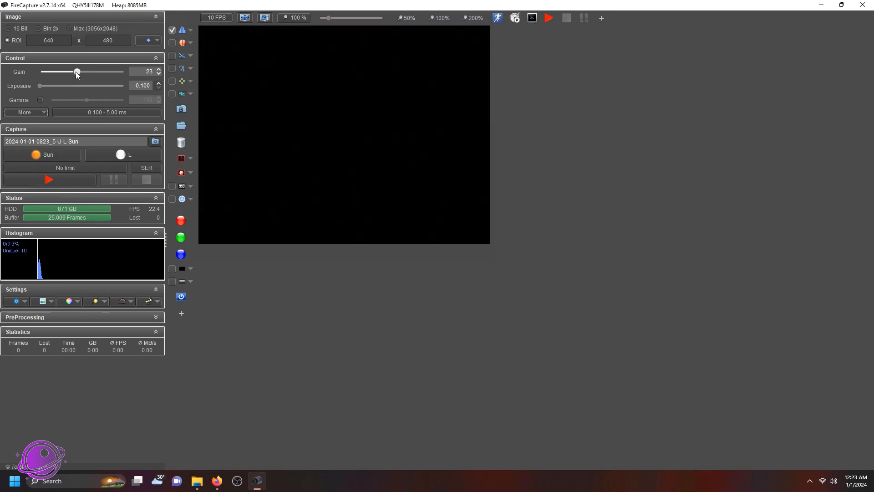
click(197, 481)
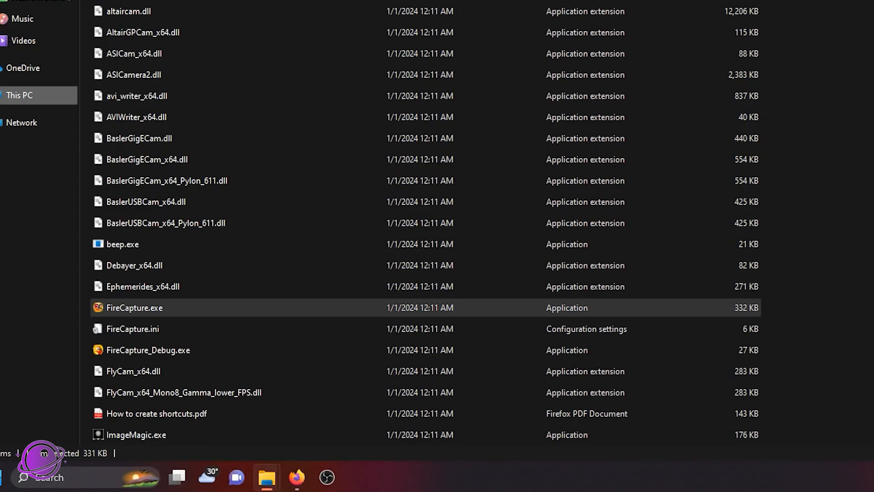
Pin FireCapture.exe to Start and show its full list of file actions.
right_click(134, 307)
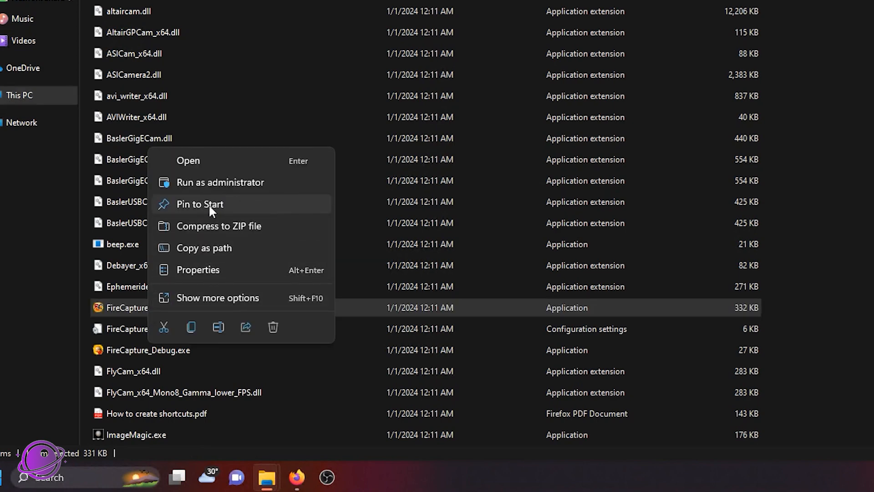
click(199, 204)
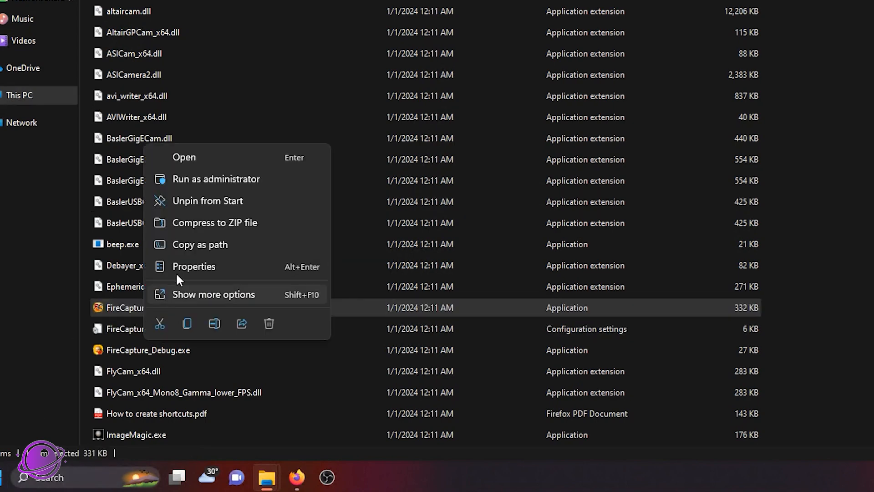
click(214, 294)
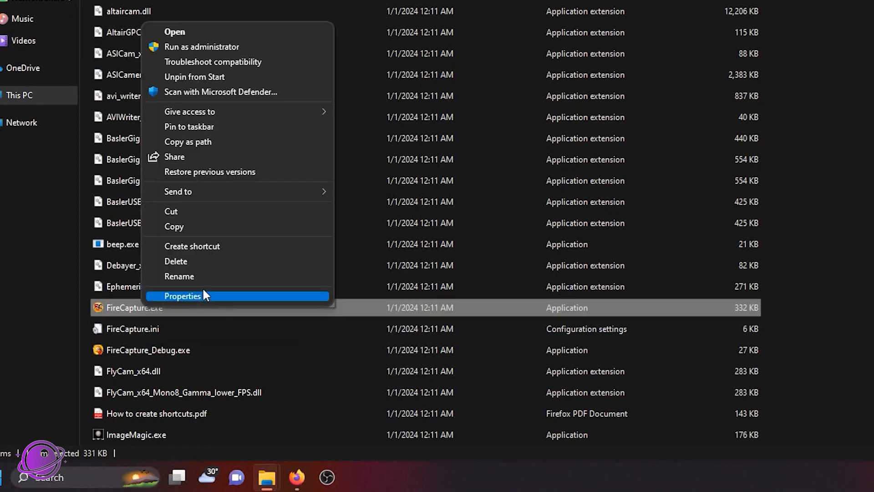